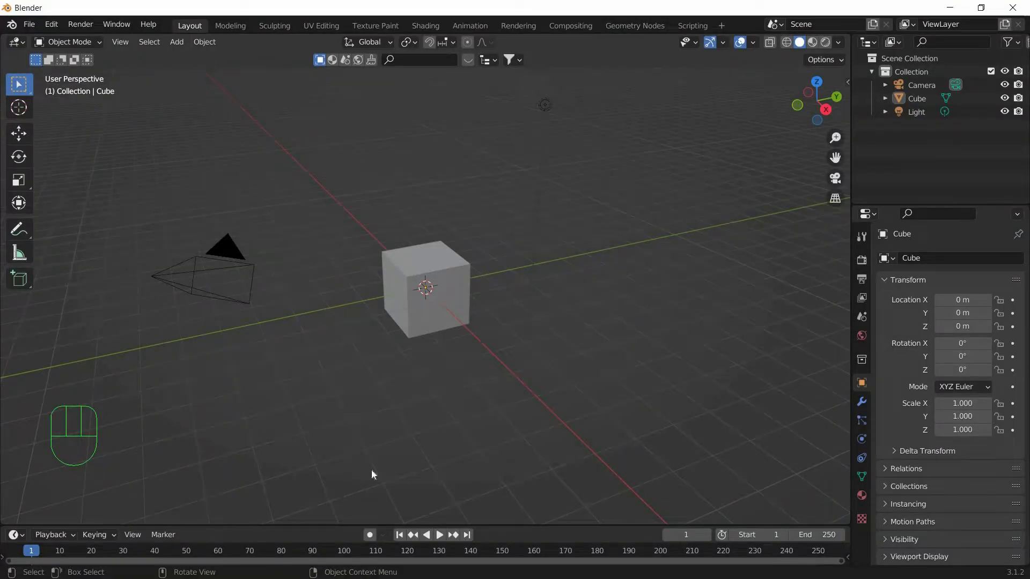
# - Delete the default cube, camera and light, add a UV sphere, and enter Edit Mode
pyautogui.press('a')
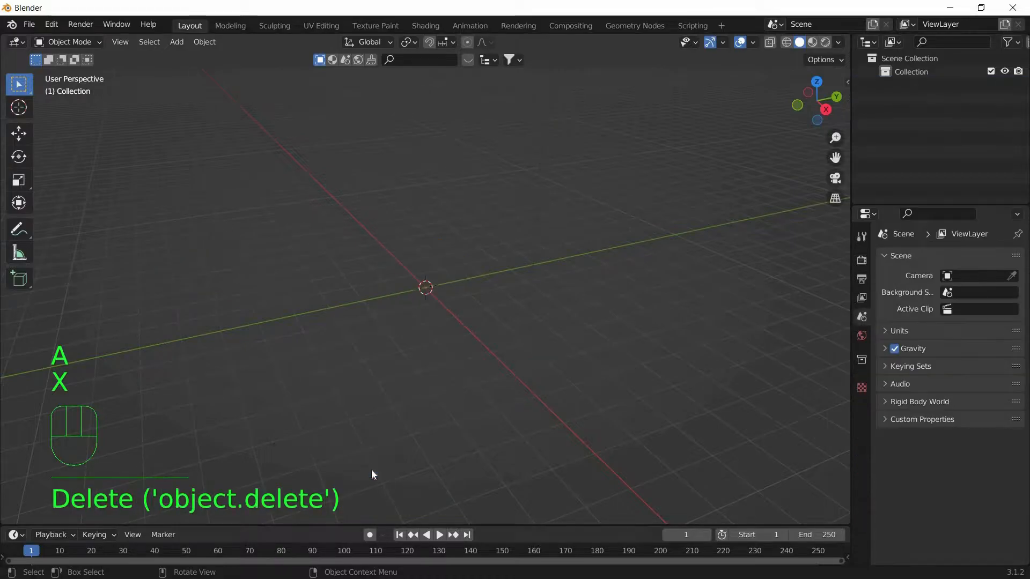
pyautogui.press('shift+a')
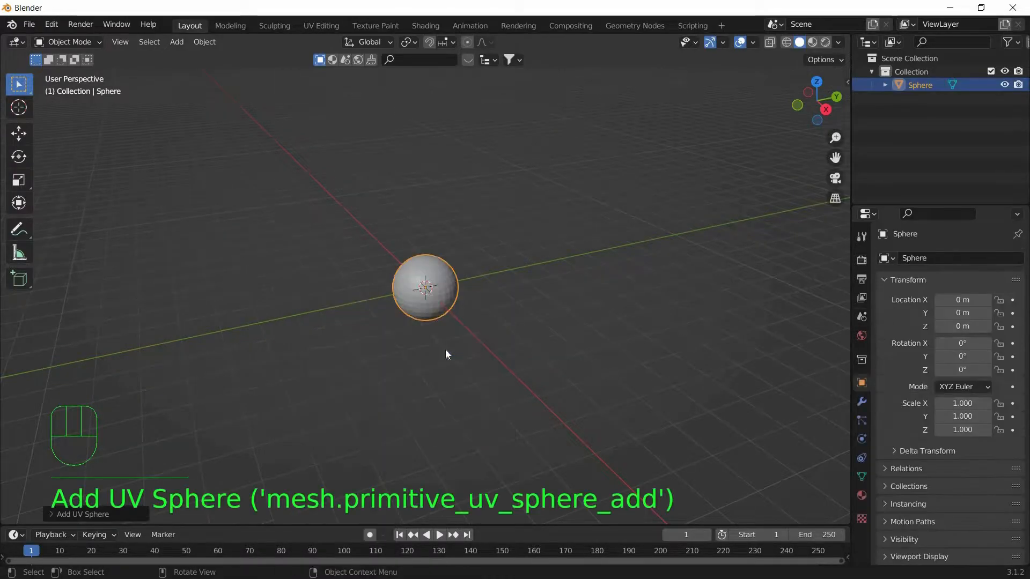
pyautogui.press('Tab')
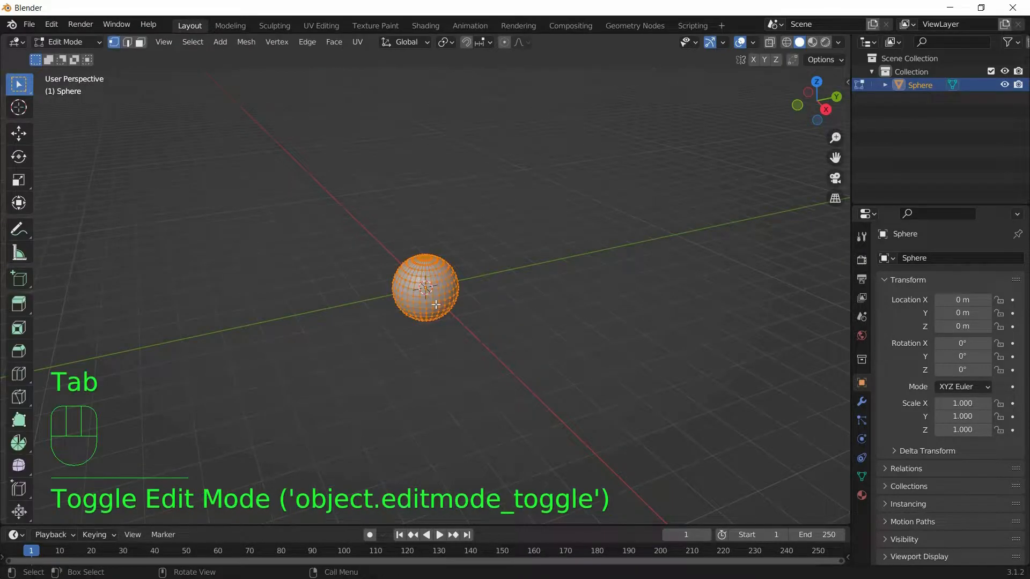
# - Subdivide the sphere mesh, create and assign vertex group 'Group', then return to Object Mode
pyautogui.rightClick(428, 291)
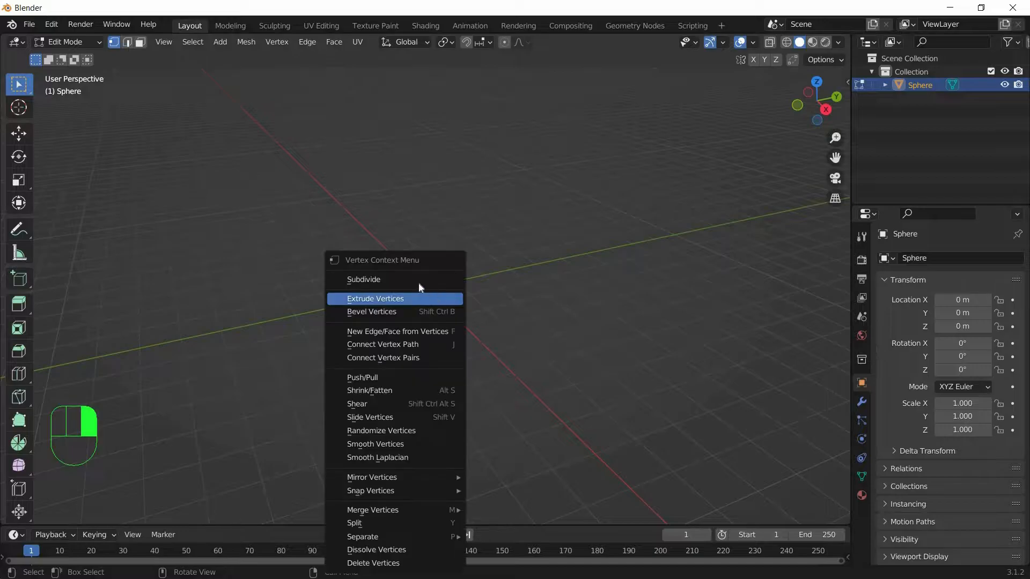
pyautogui.click(363, 280)
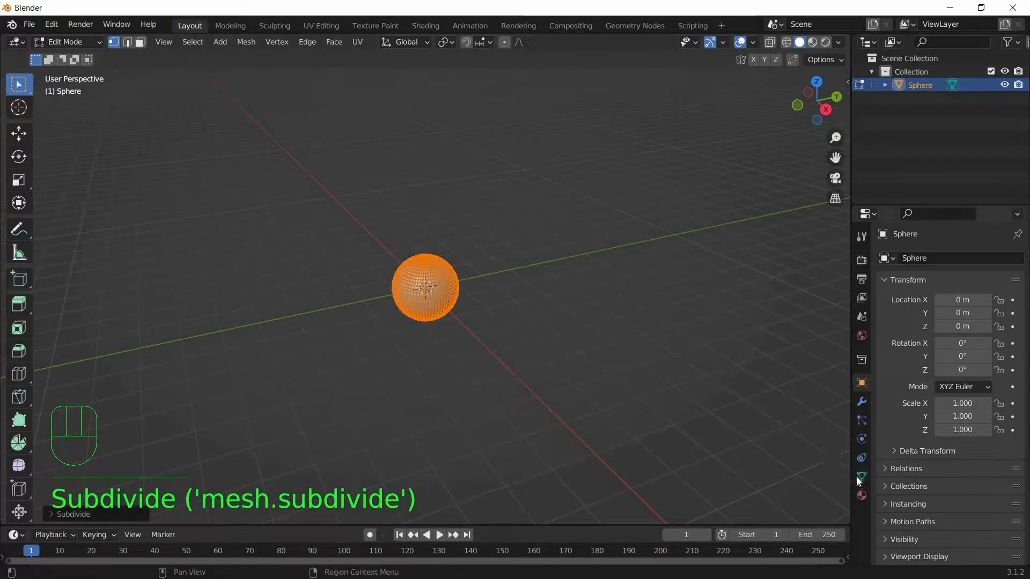
pyautogui.click(861, 477)
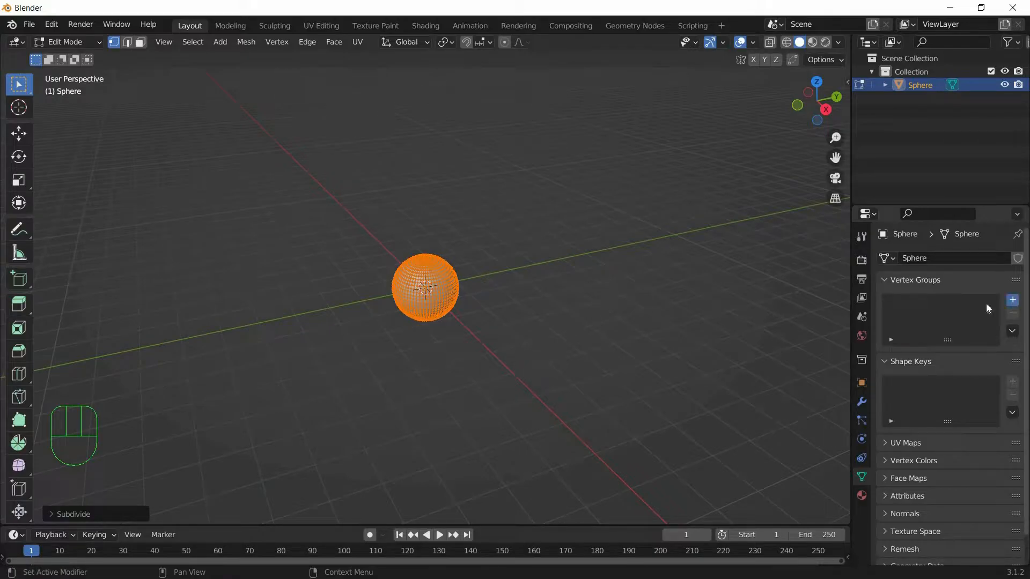
pyautogui.click(1013, 299)
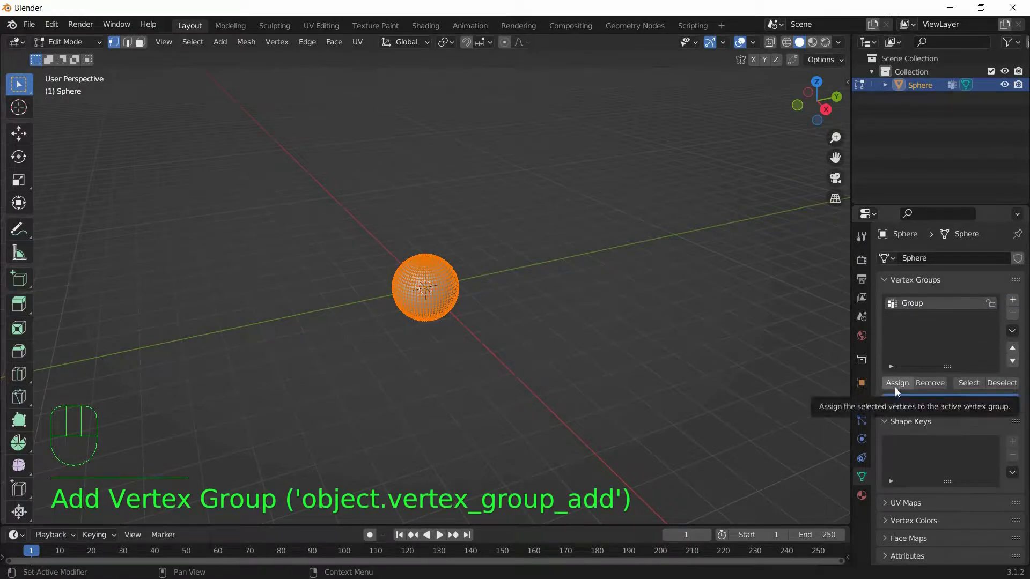
pyautogui.press('Tab')
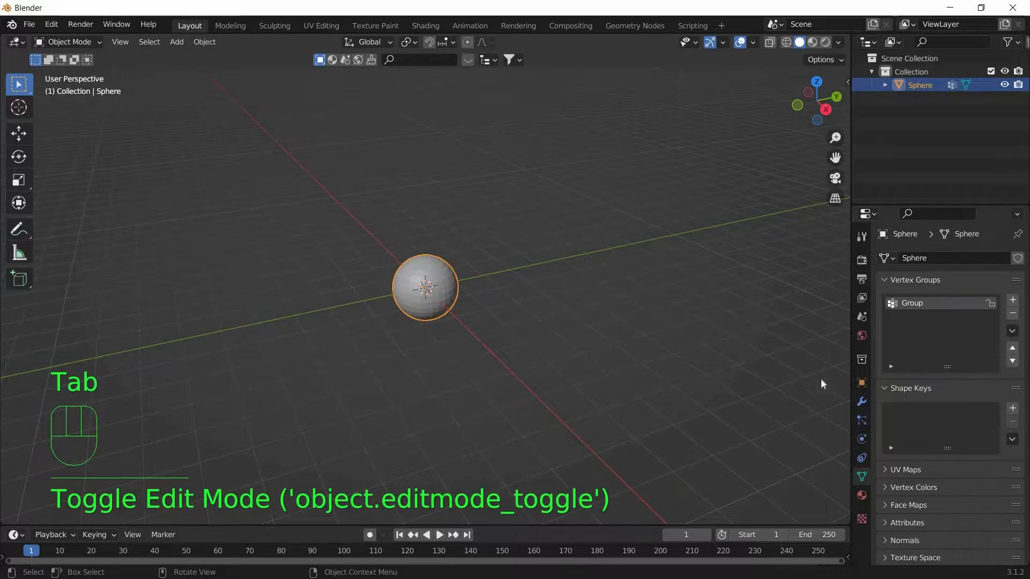
# - Add a Vertex Weight Edit modifier to the sphere
pyautogui.click(861, 401)
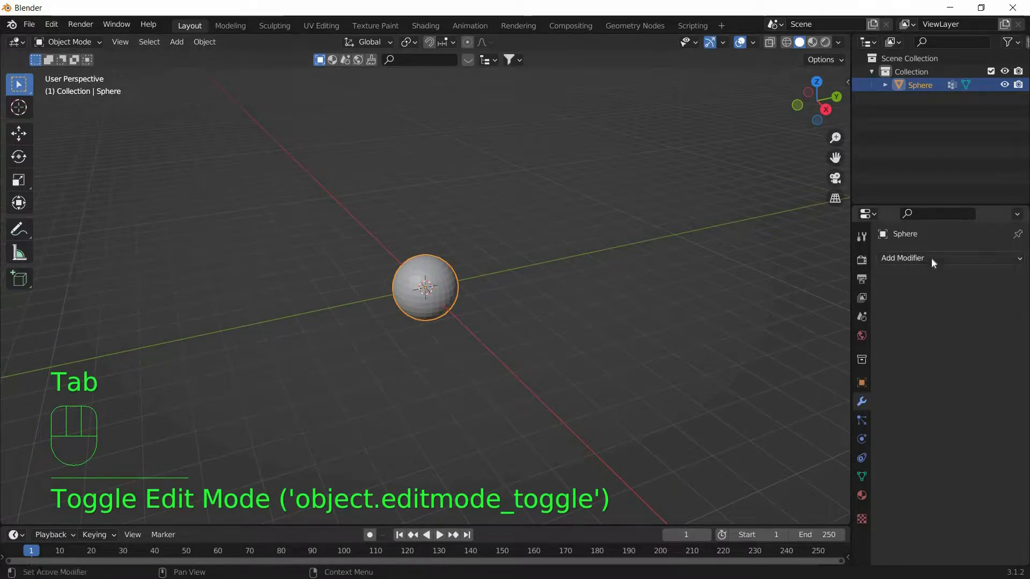
pyautogui.click(902, 258)
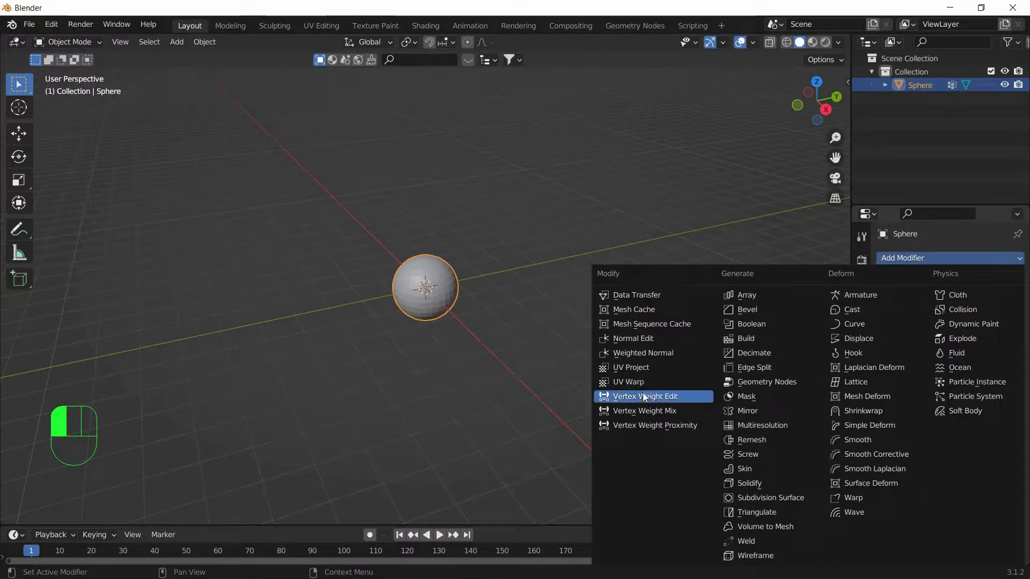
pyautogui.click(646, 396)
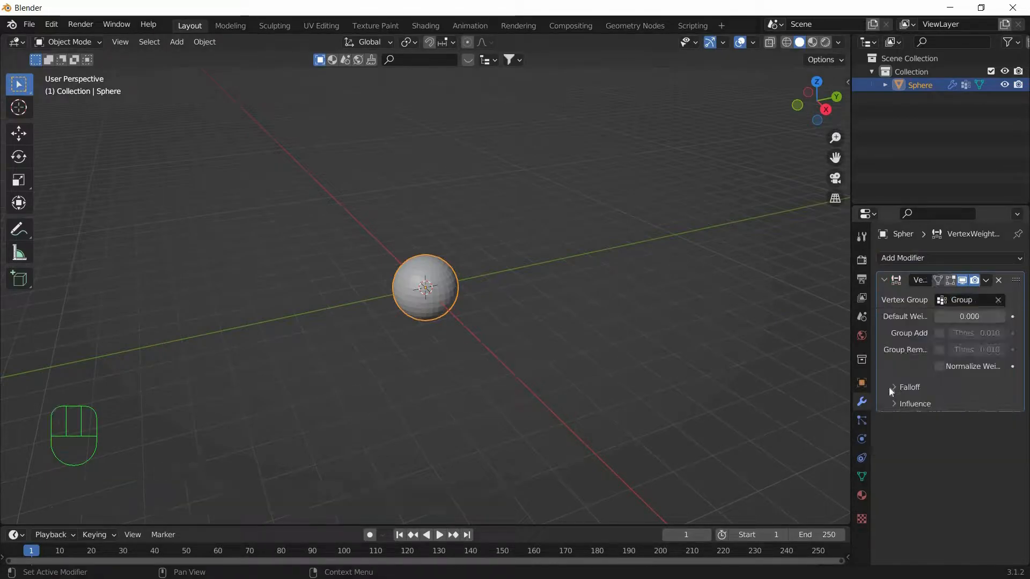
# - Set an inverted Custom Curve falloff and a new Clouds mask texture
pyautogui.click(895, 387)
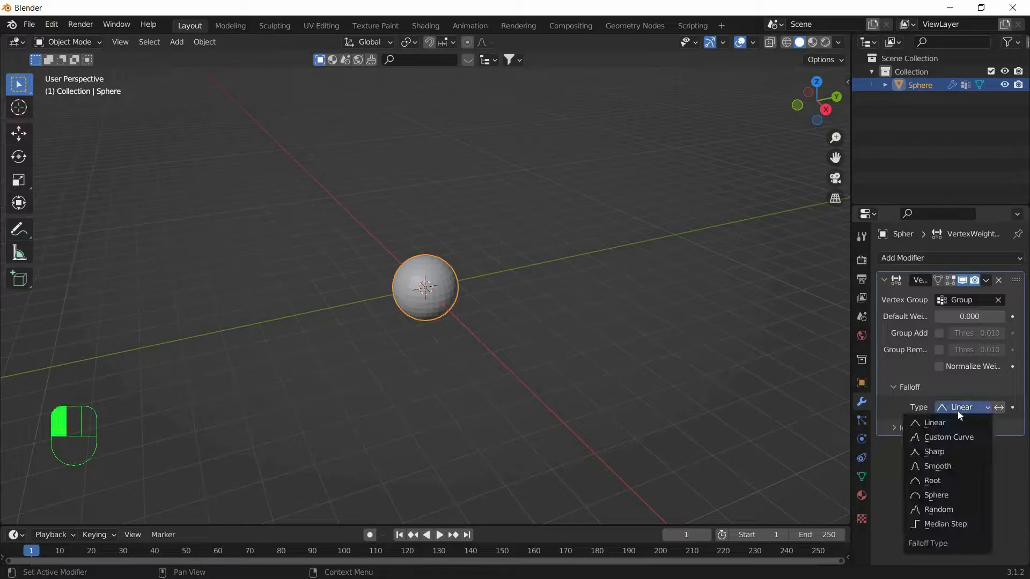
pyautogui.click(949, 437)
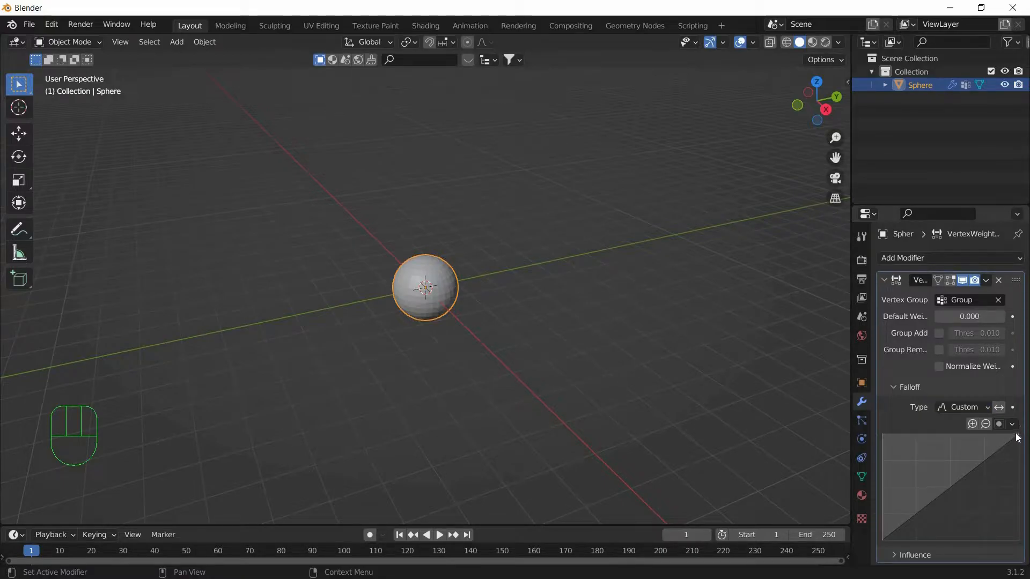
pyautogui.click(919, 280)
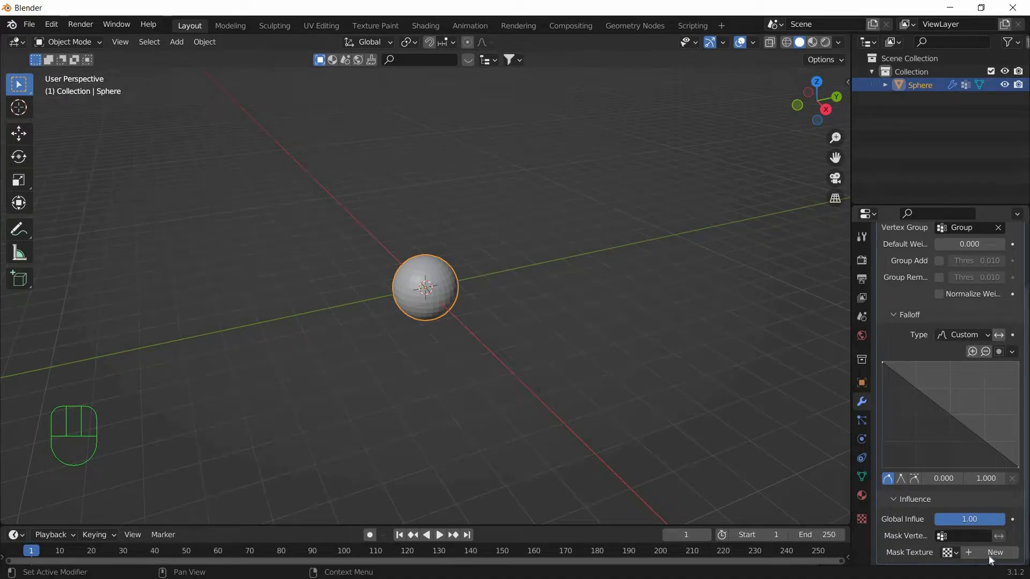
pyautogui.click(998, 567)
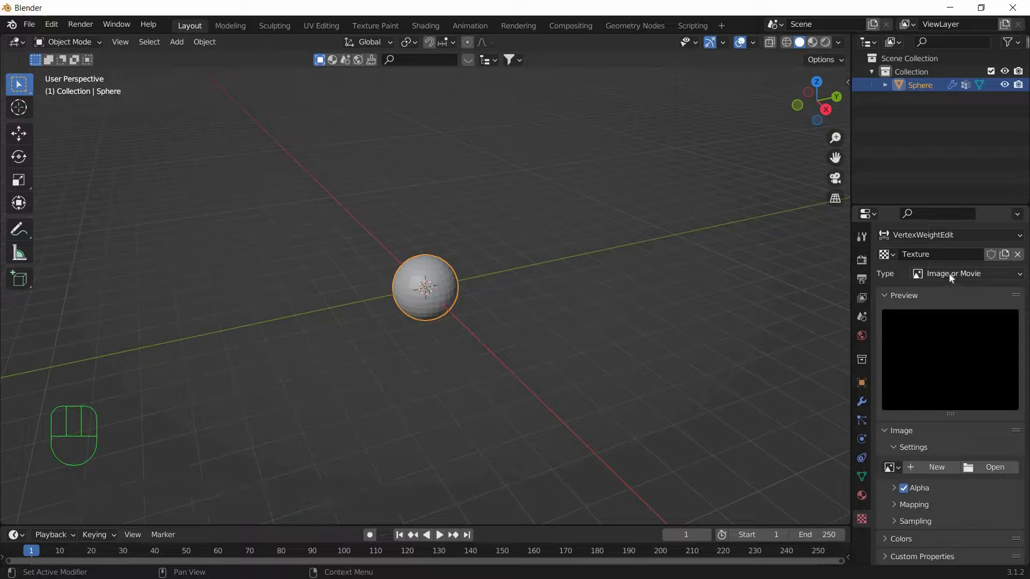
pyautogui.click(965, 274)
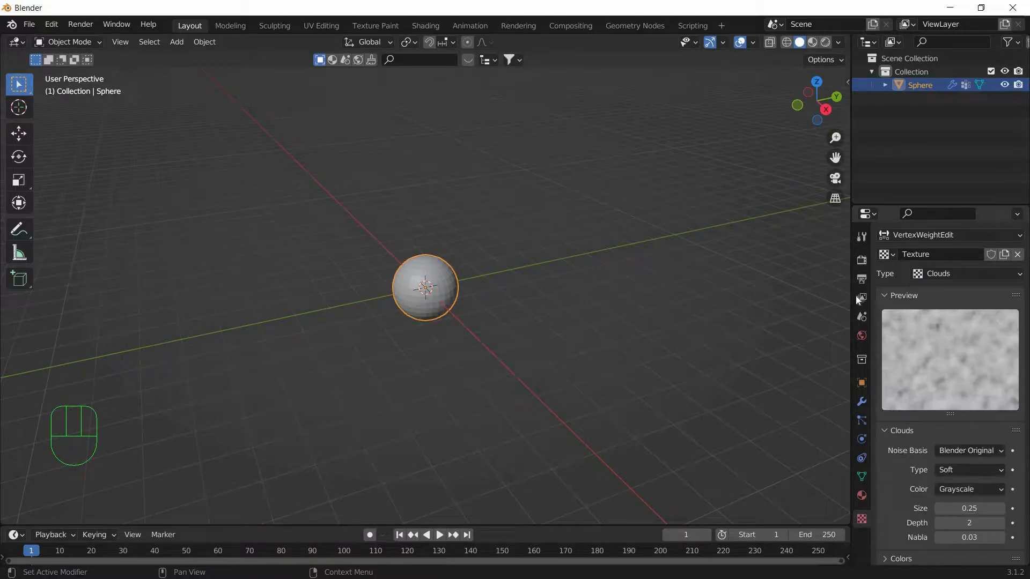
pyautogui.moveTo(855, 405)
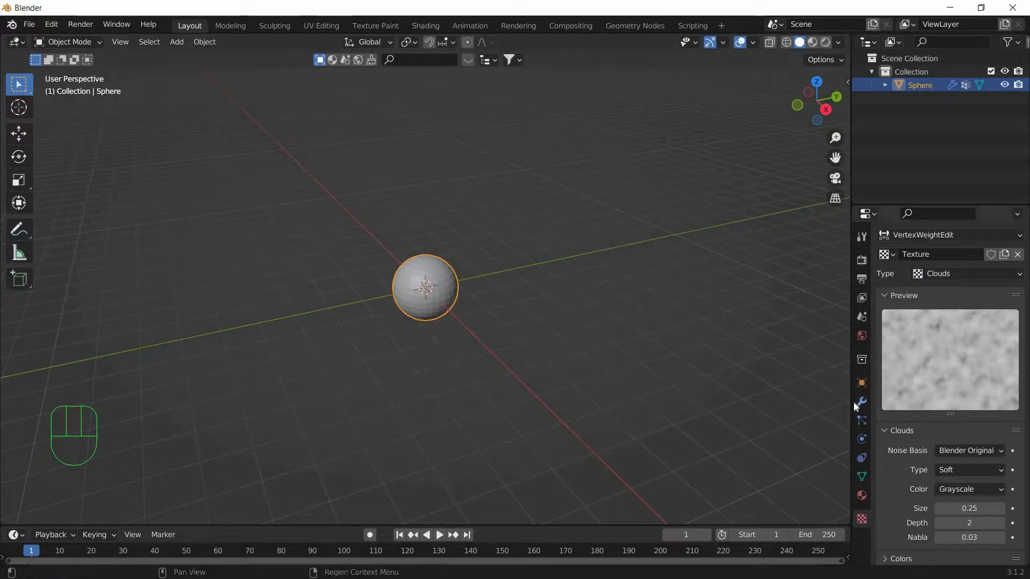
# - Add a Mask modifier to the sphere
pyautogui.click(861, 401)
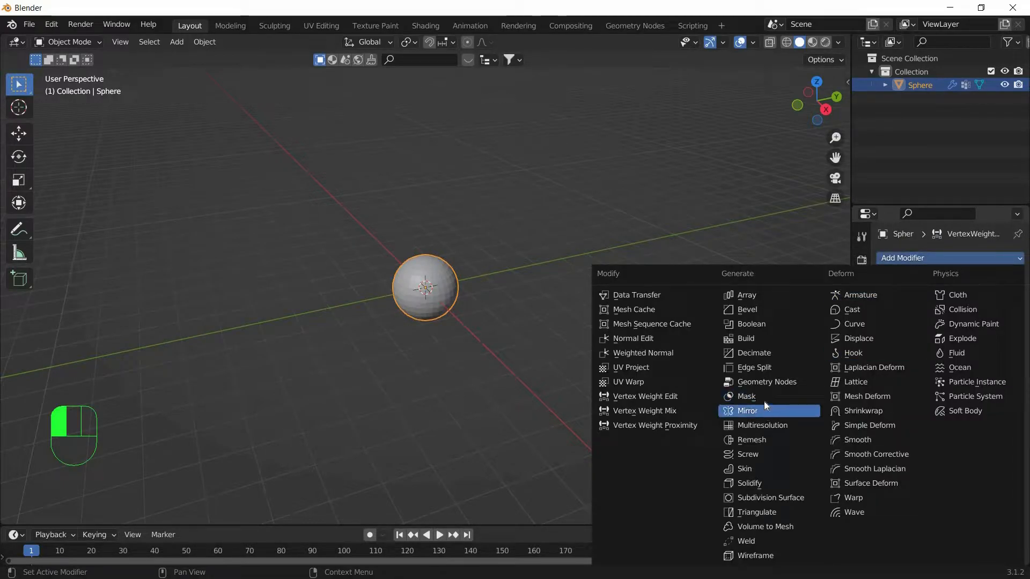
pyautogui.click(744, 397)
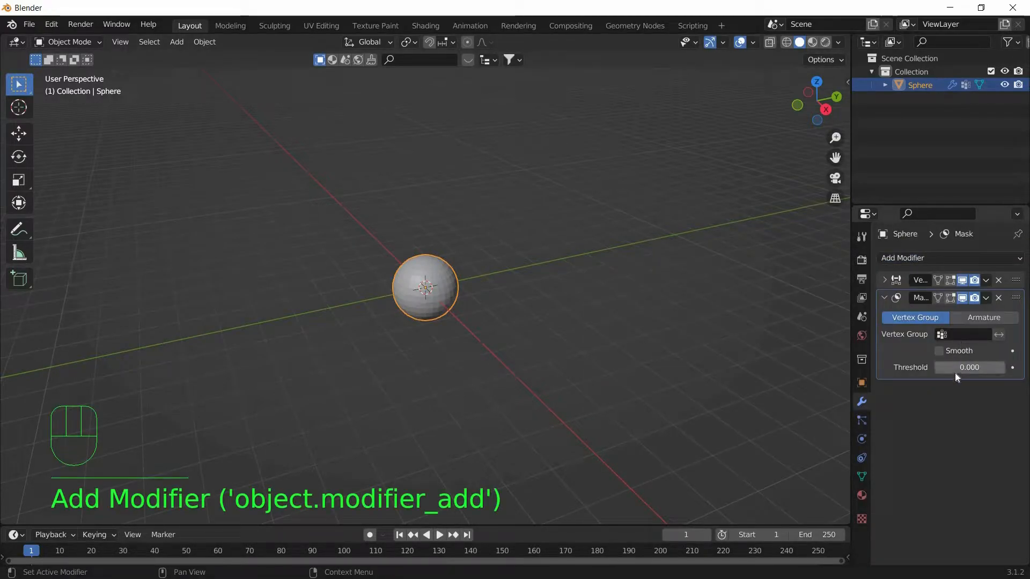
pyautogui.click(970, 368)
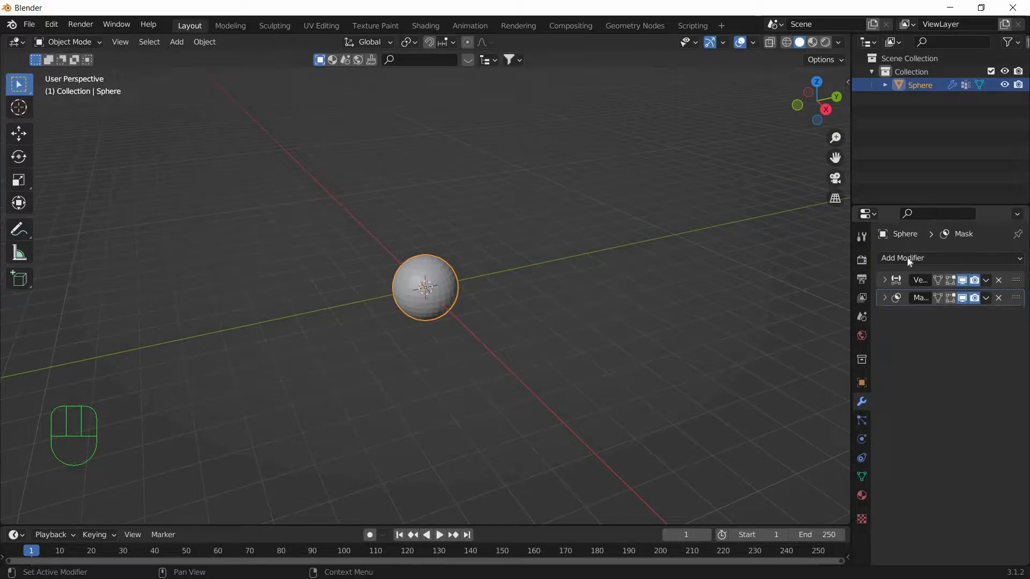
# - Add Smooth and Simple Deform modifiers, twisting 360° around the Z axis
pyautogui.click(903, 258)
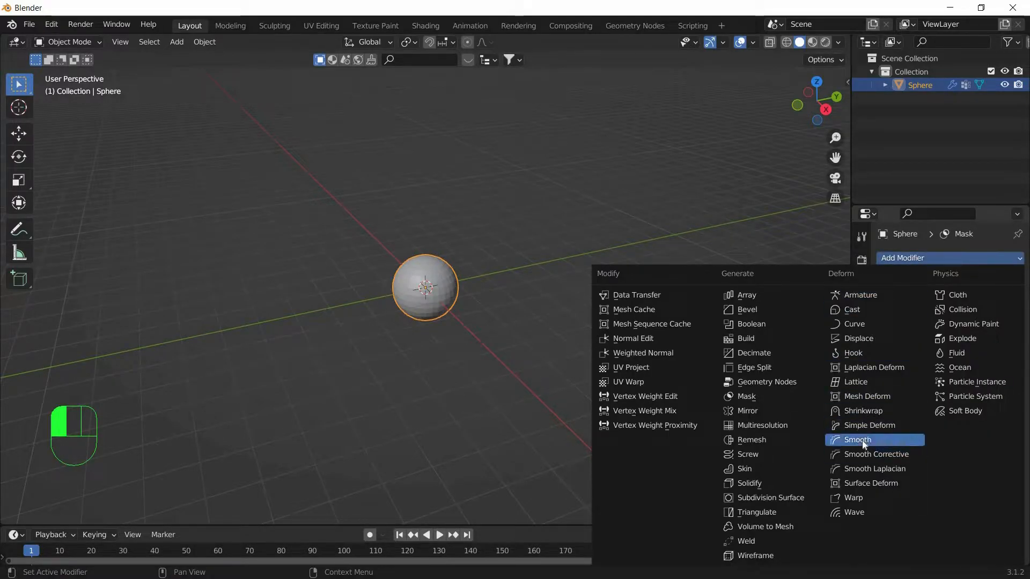
pyautogui.click(854, 440)
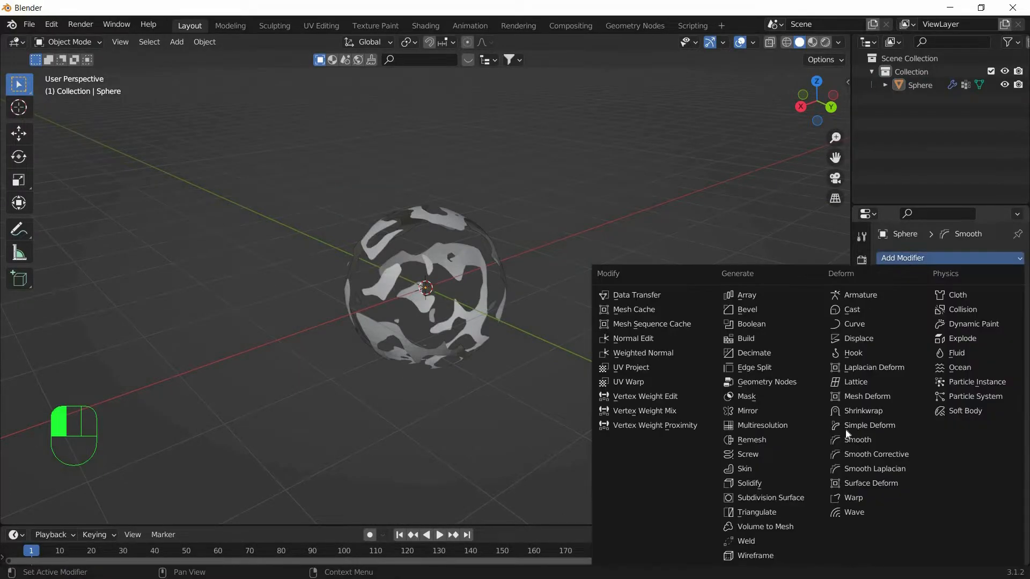
pyautogui.click(870, 425)
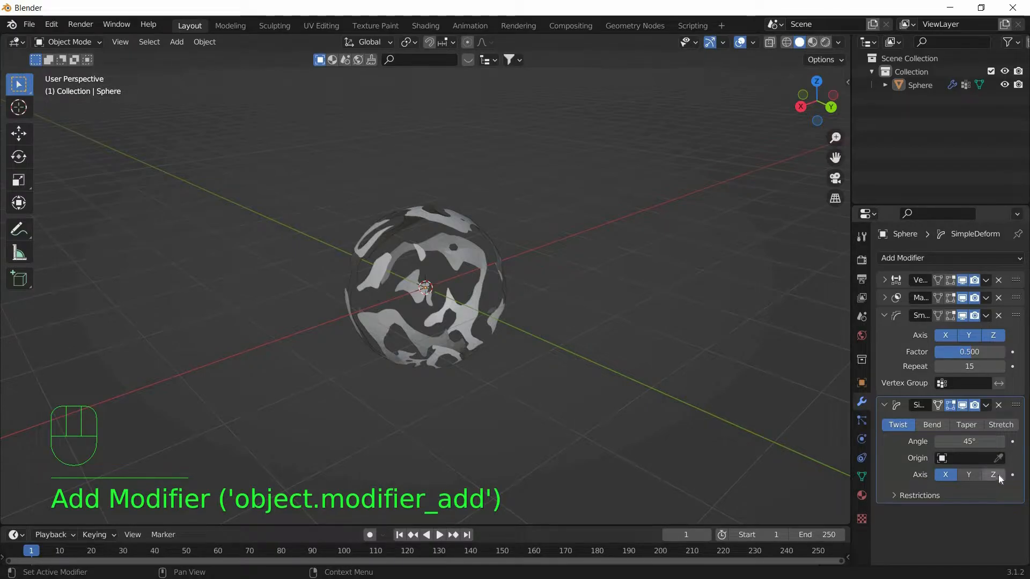
pyautogui.click(992, 475)
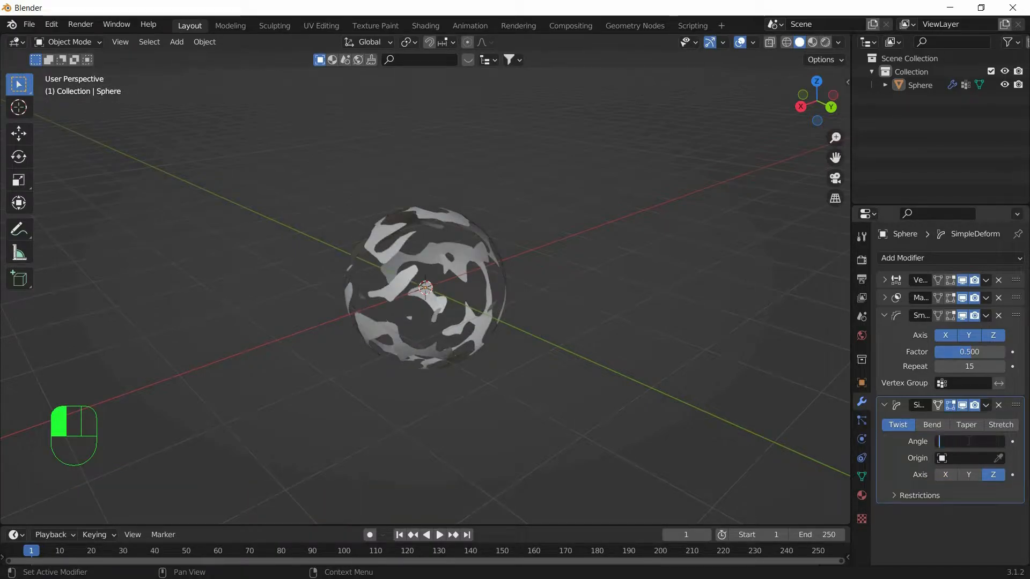
pyautogui.write('360°')
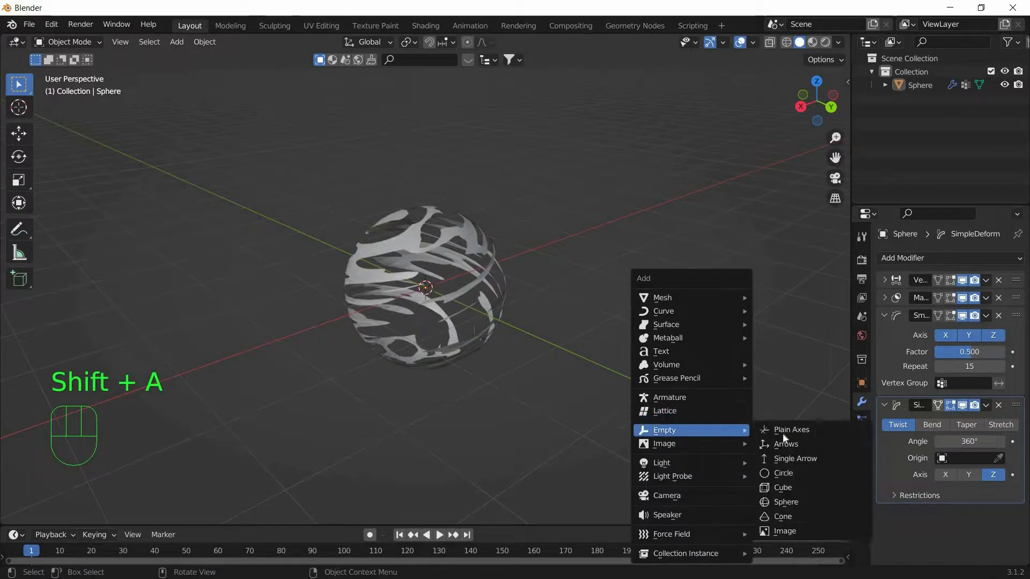
# - Add a Plain Axes empty at the sphere's centre as the twist origin
pyautogui.click(792, 429)
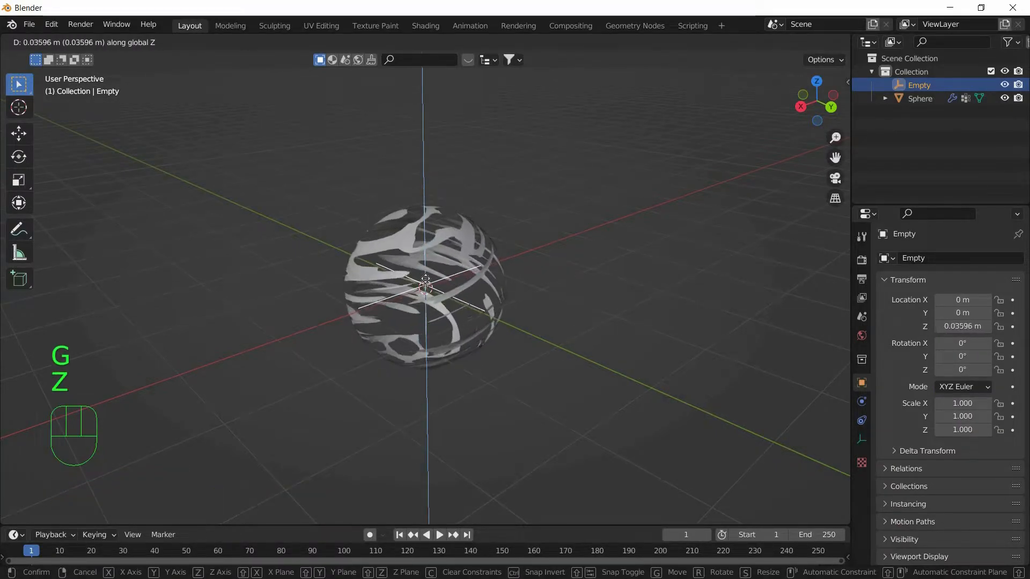
pyautogui.click(426, 291)
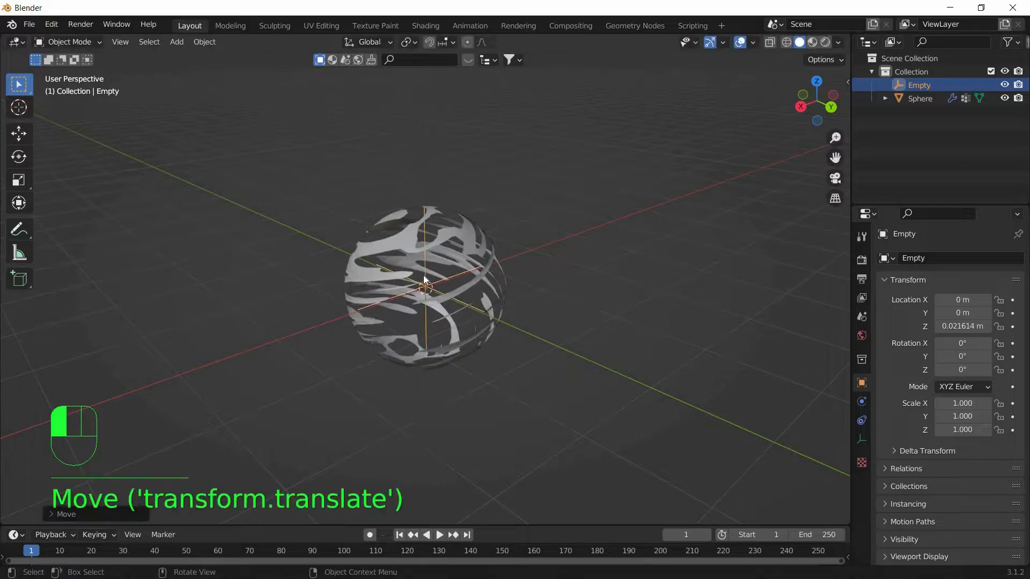
pyautogui.click(426, 286)
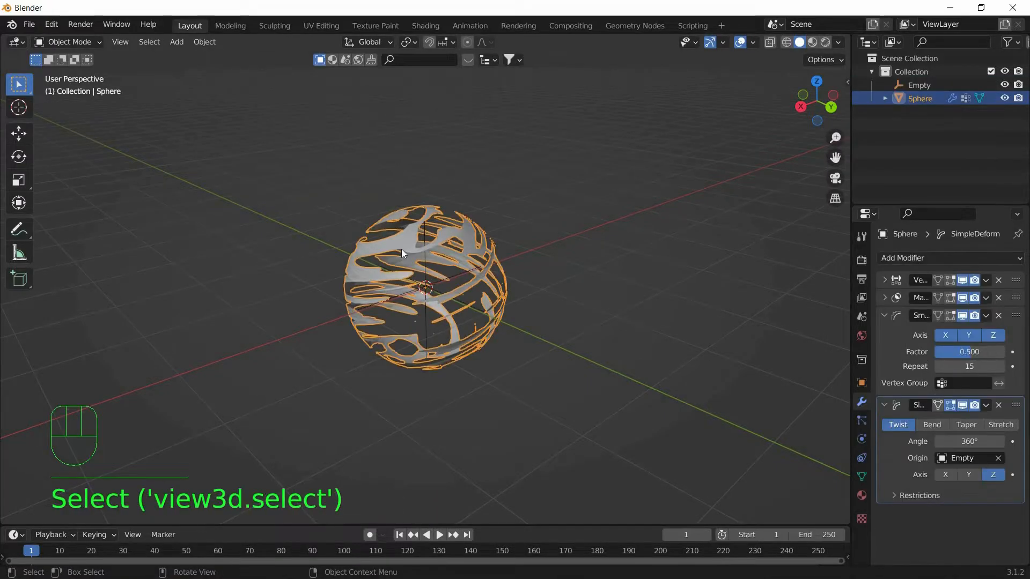
# - Duplicate the shell rotated around Z, then enlarge the empty's display size
pyautogui.press('Shift+D')
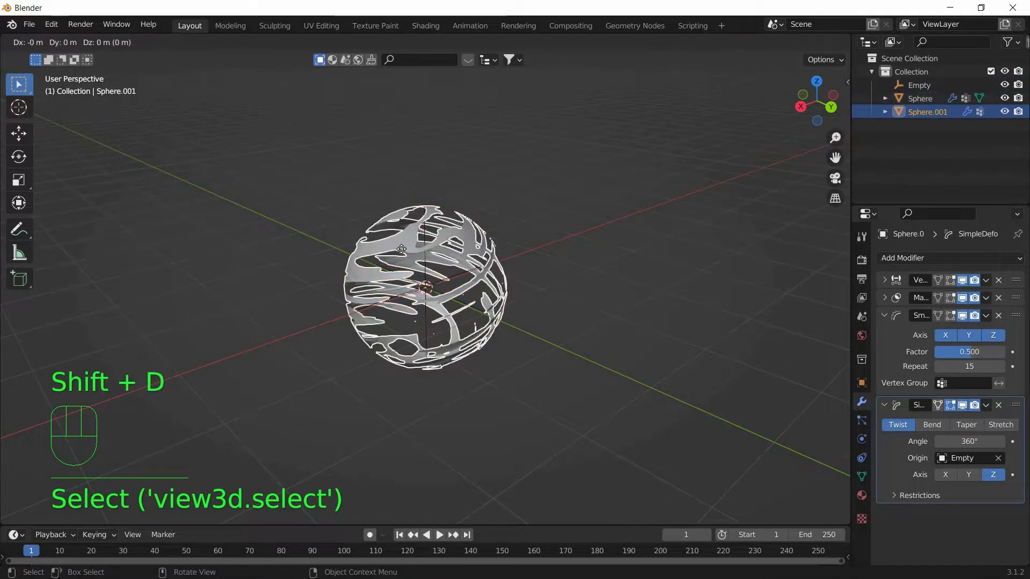
pyautogui.press('s')
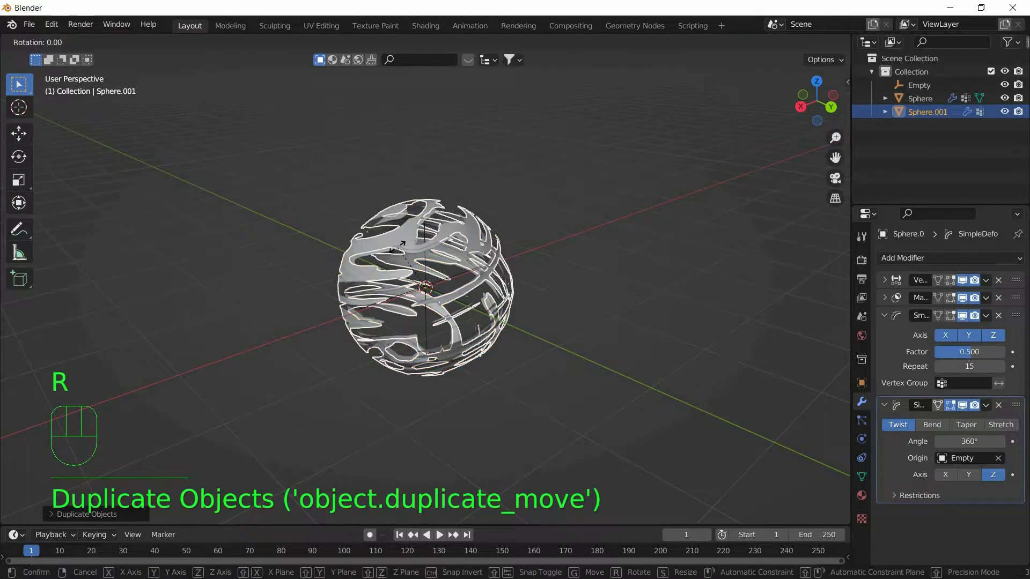
pyautogui.press('z')
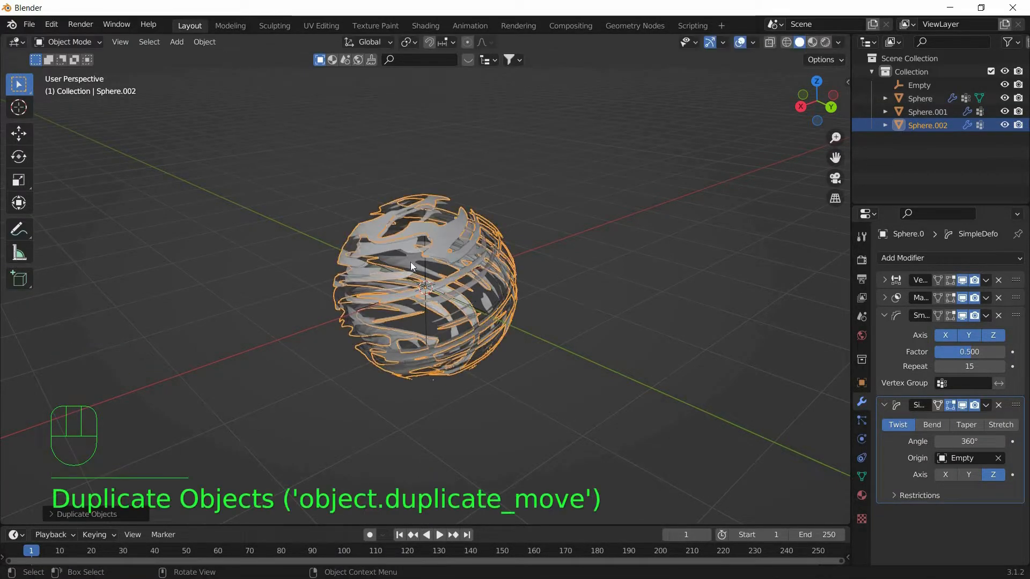
pyautogui.press('r')
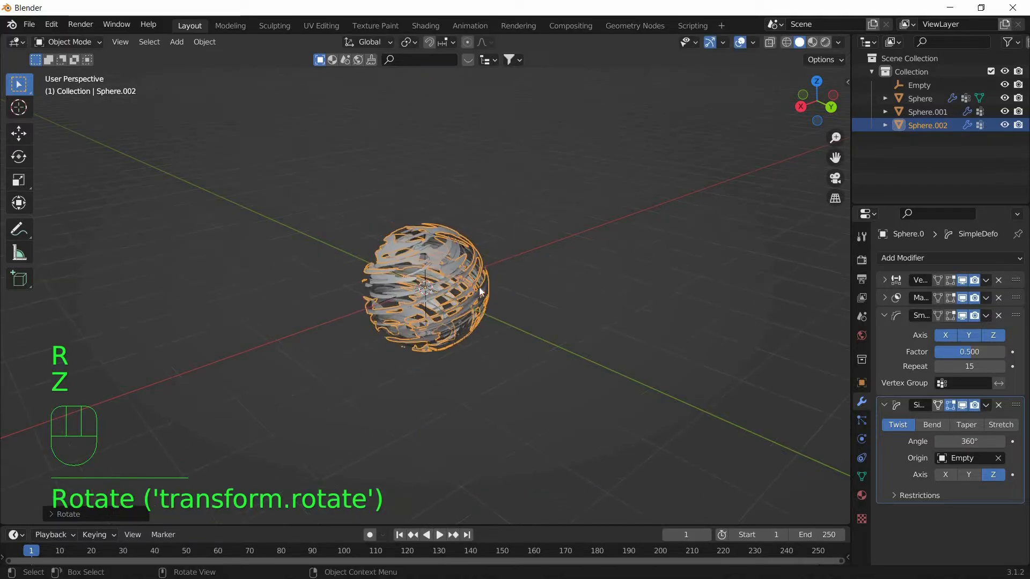
pyautogui.click(919, 84)
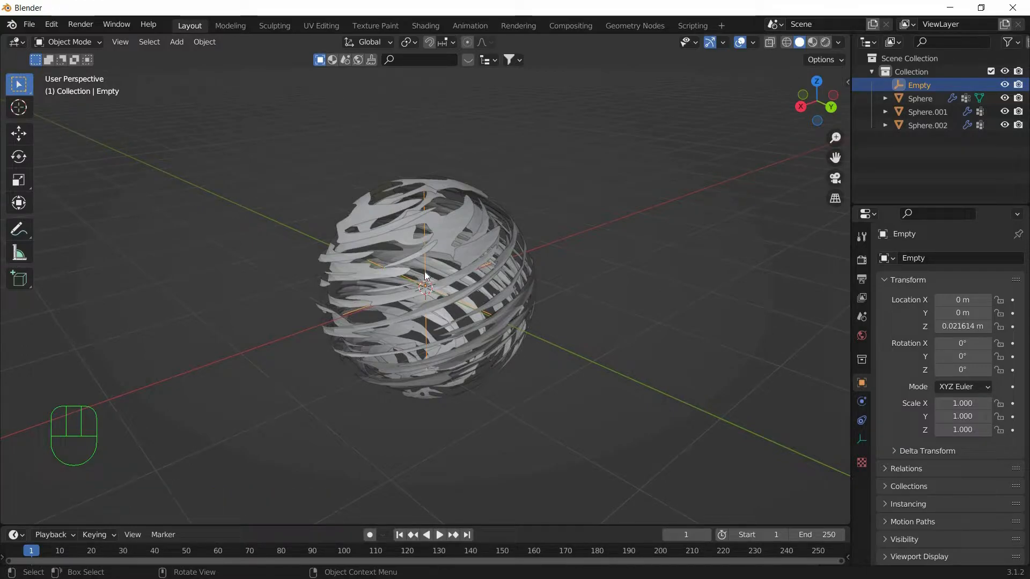
pyautogui.rightClick(426, 277)
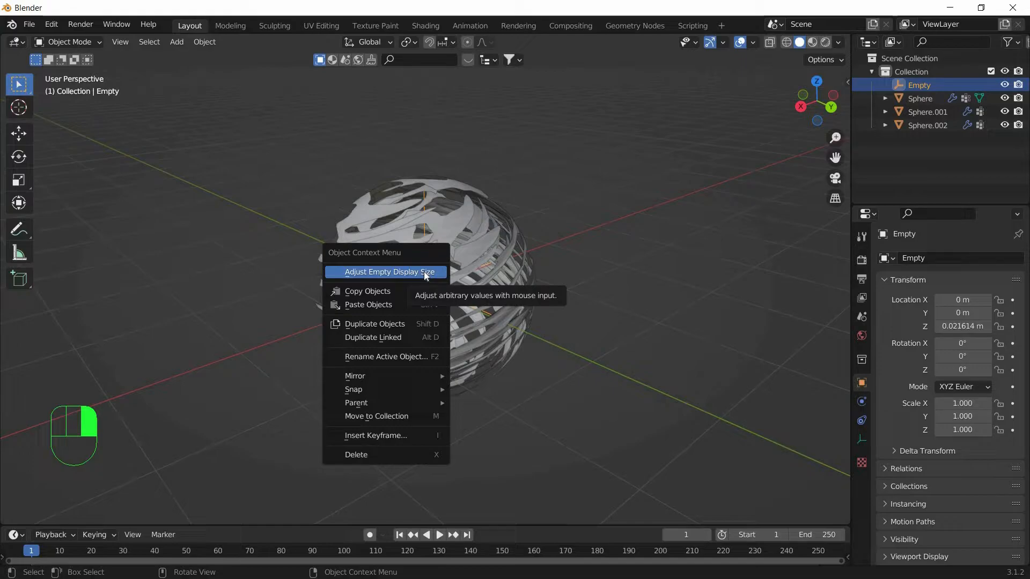
pyautogui.click(389, 272)
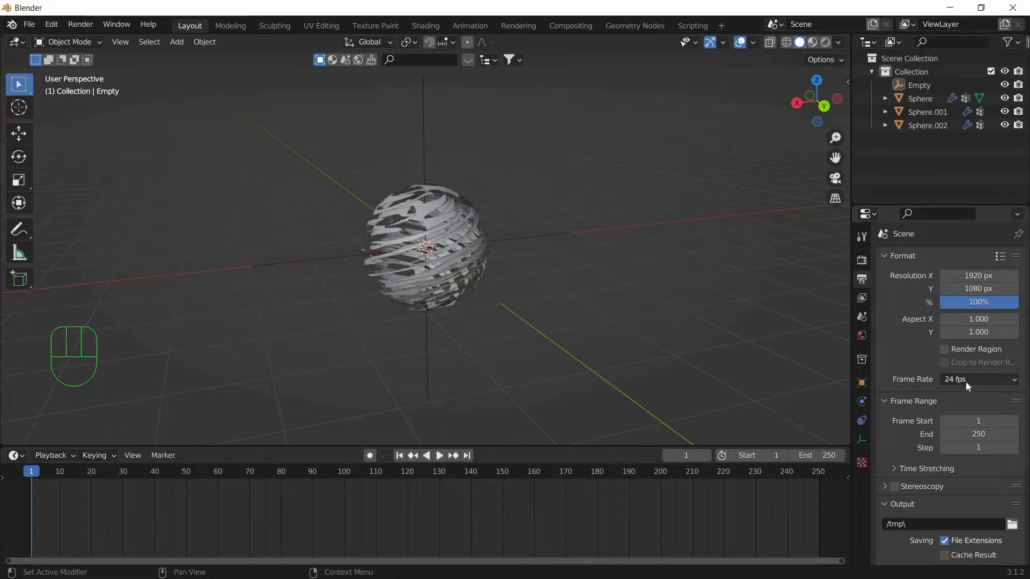
# - Set the frame rate to 60 fps and keyframe the empty at frame 1
pyautogui.click(979, 379)
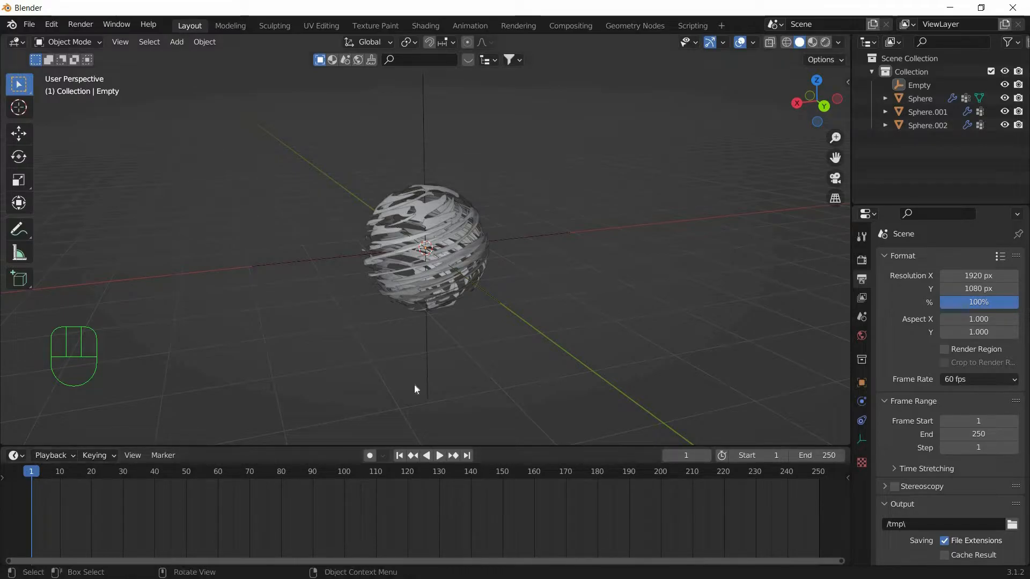
pyautogui.click(427, 382)
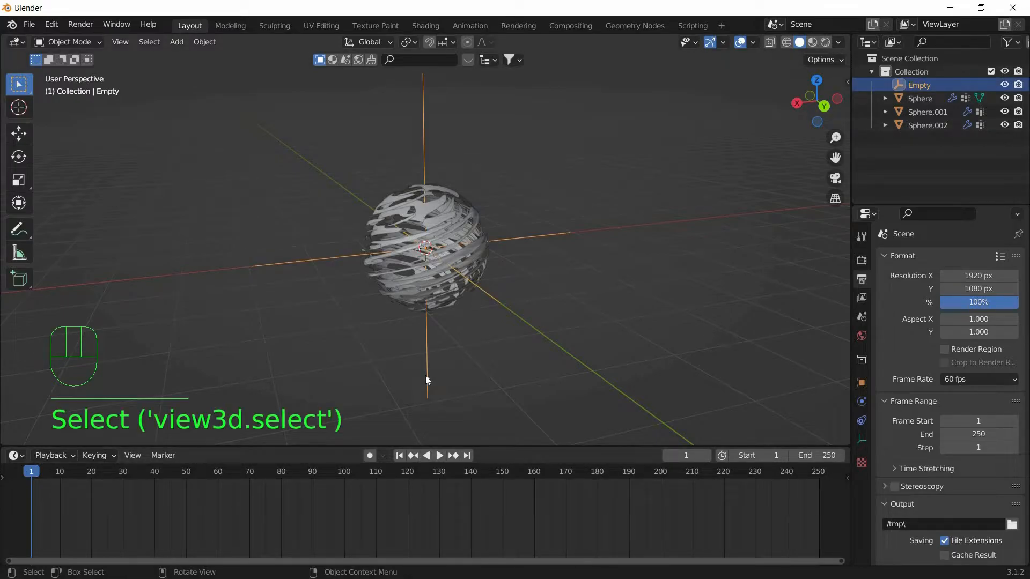
pyautogui.press('i')
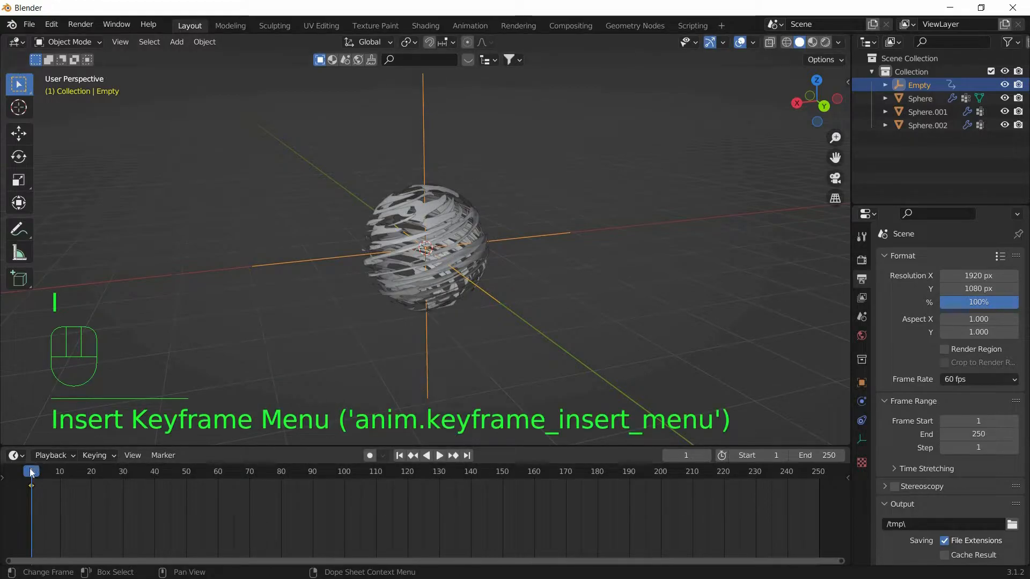
# - Keyframe the empty at Z 1000 m on frame 250 and play back
pyautogui.click(432, 456)
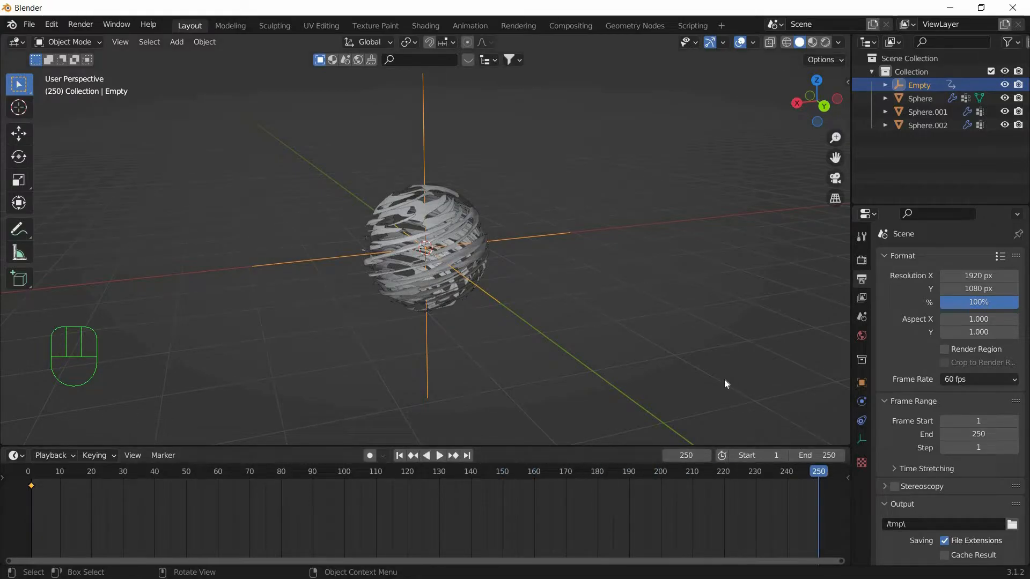
pyautogui.press('N')
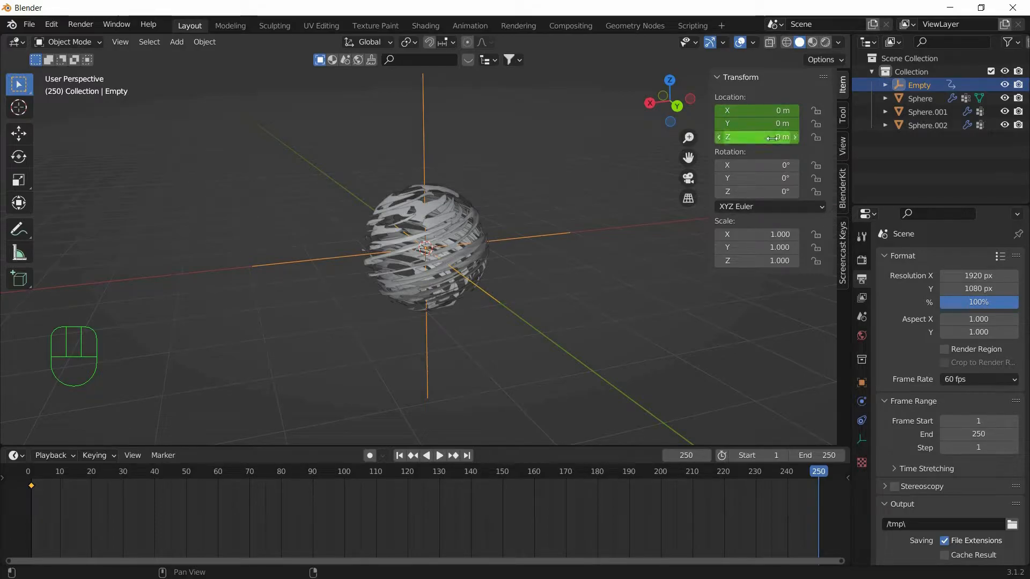
pyautogui.doubleClick(757, 137)
pyautogui.write('10')
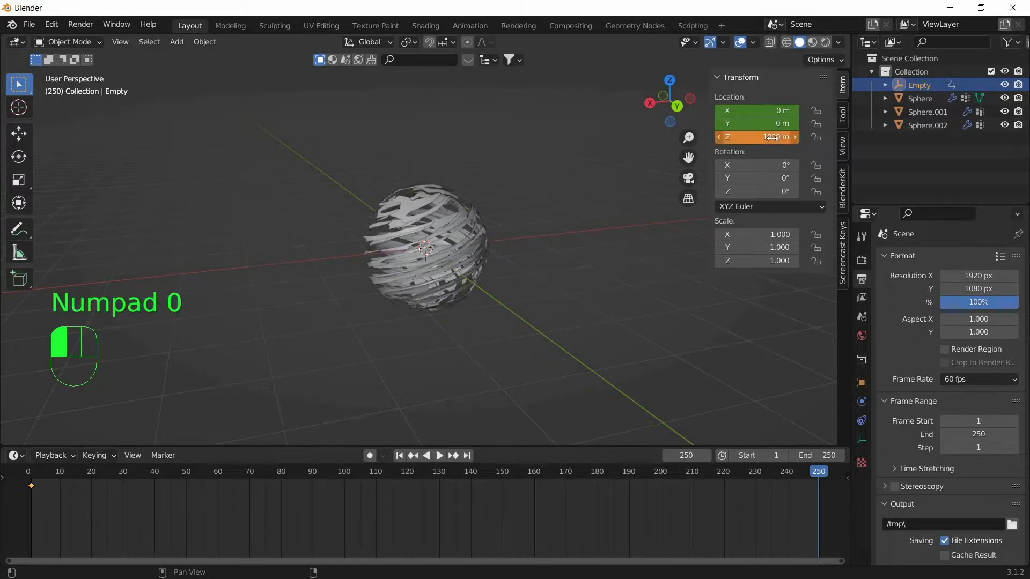
pyautogui.rightClick(756, 138)
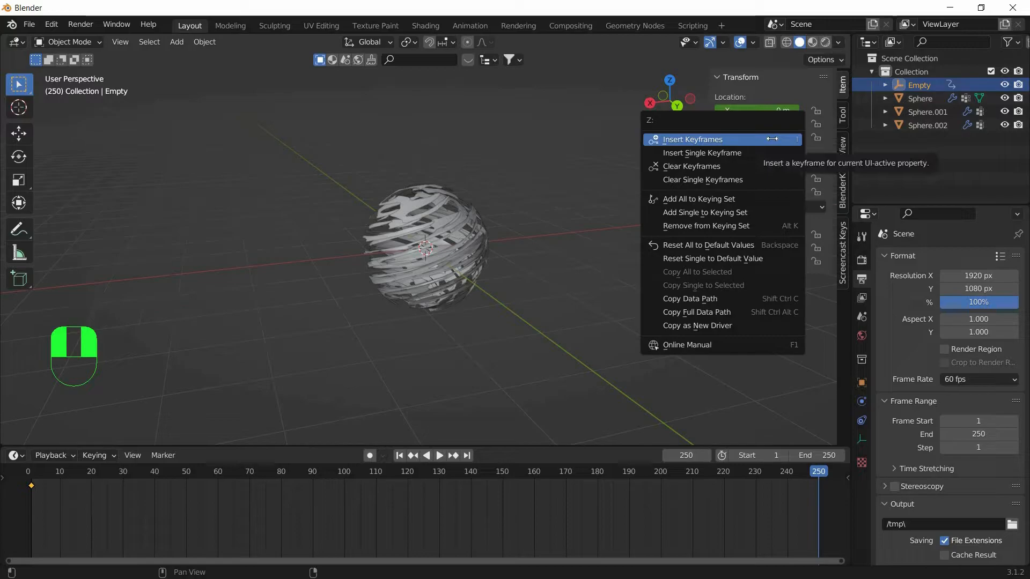
pyautogui.moveTo(683, 140)
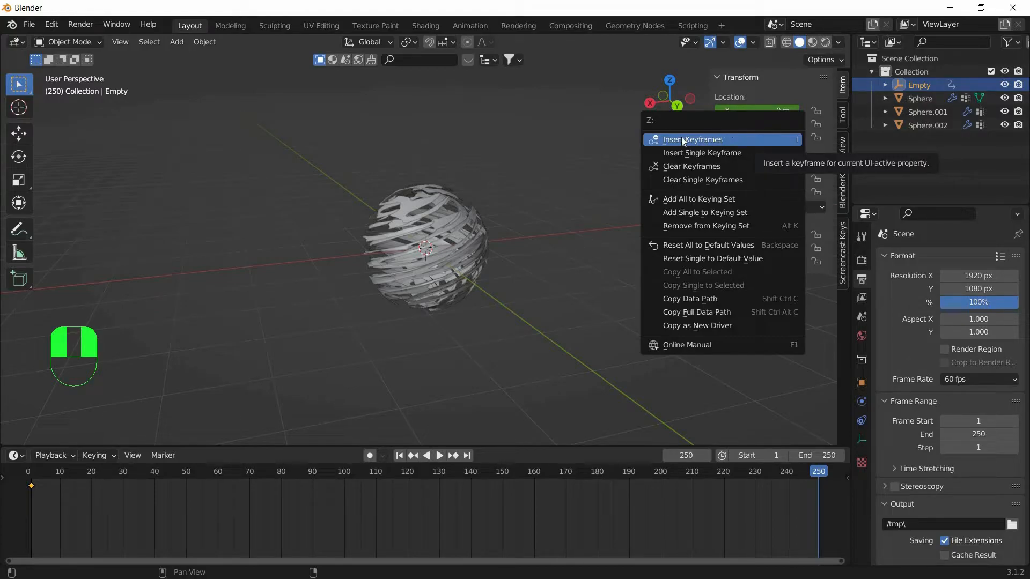
pyautogui.click(694, 139)
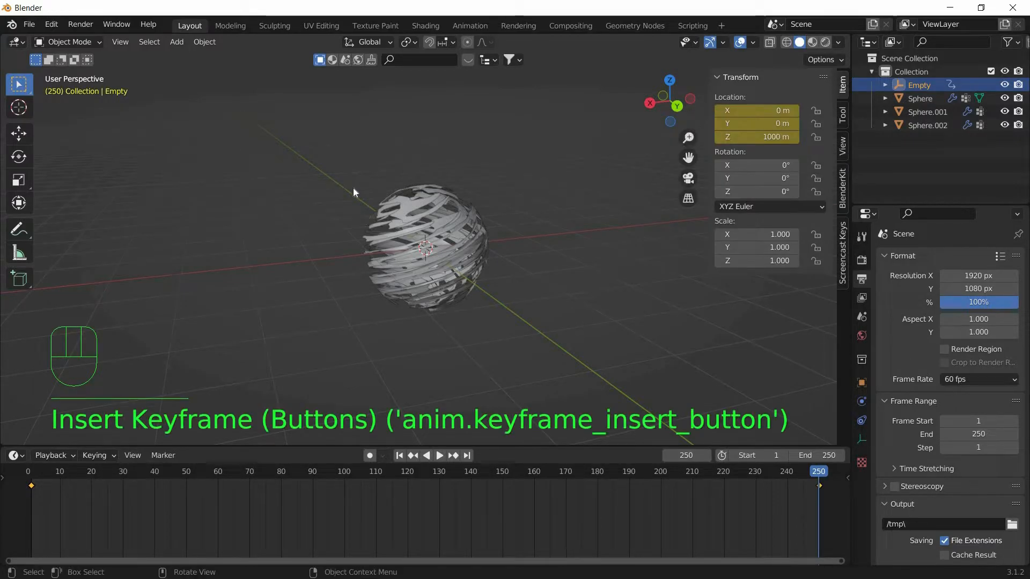
pyautogui.press('Space')
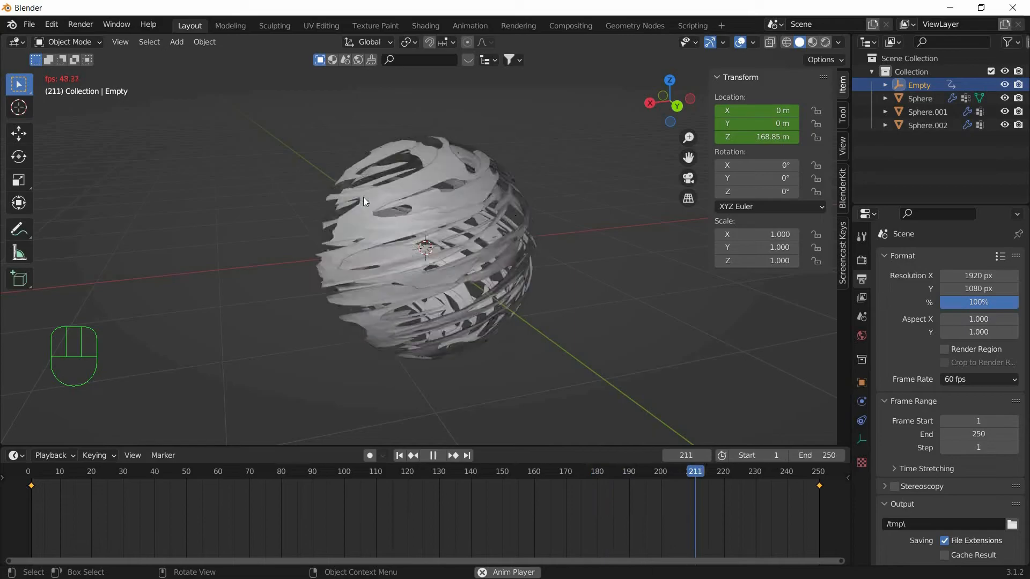
pyautogui.click(433, 455)
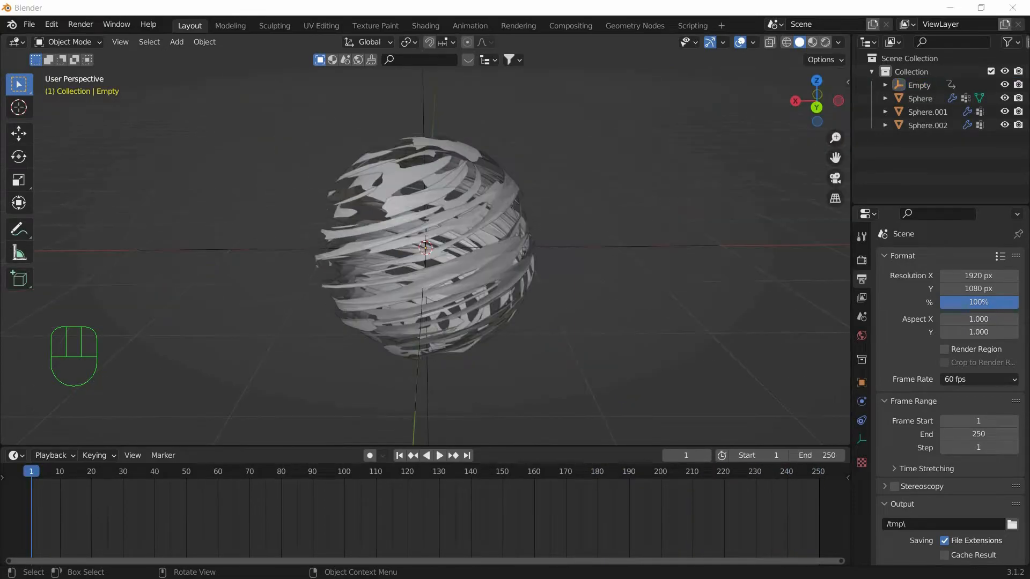
pyautogui.moveTo(188, 407)
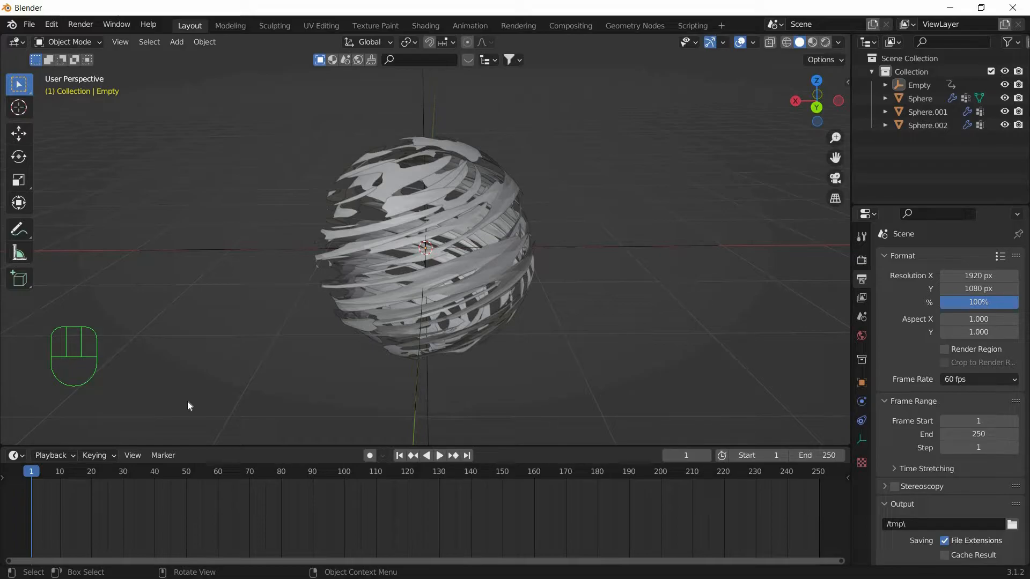
pyautogui.click(177, 42)
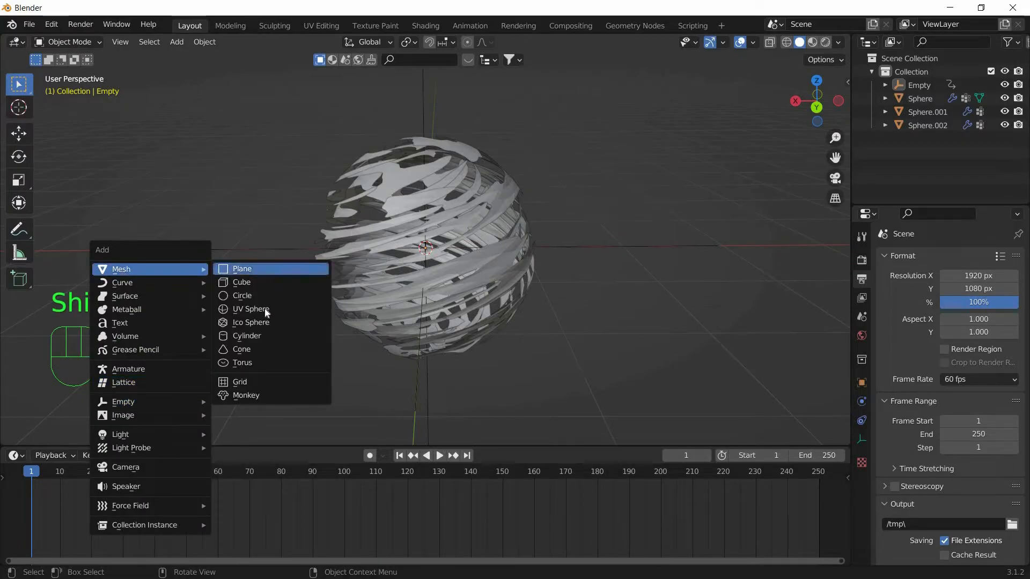
# - Add a UV sphere core scaled down to sit just inside the shells
pyautogui.click(251, 309)
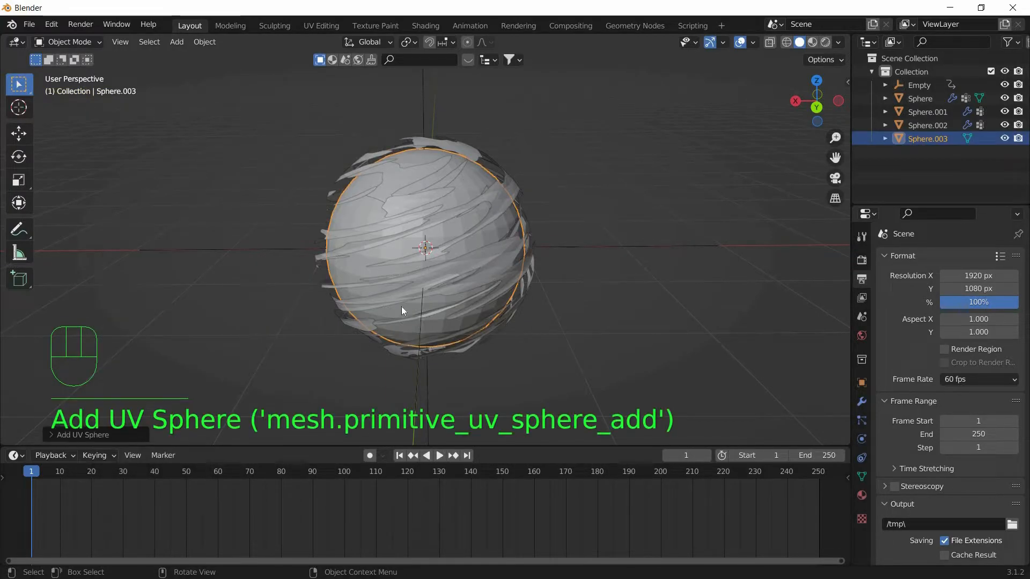
pyautogui.press('s')
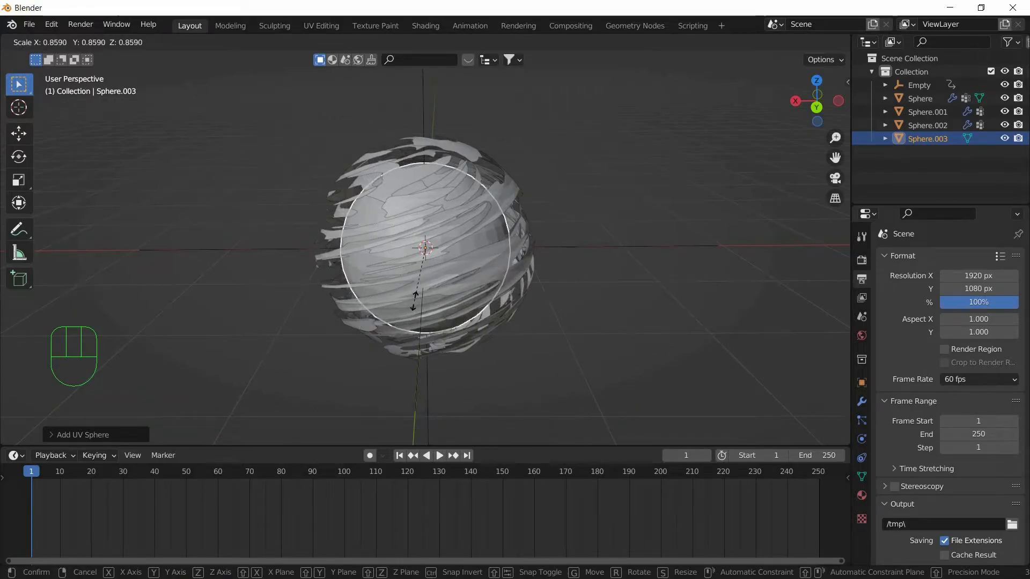
pyautogui.click(557, 334)
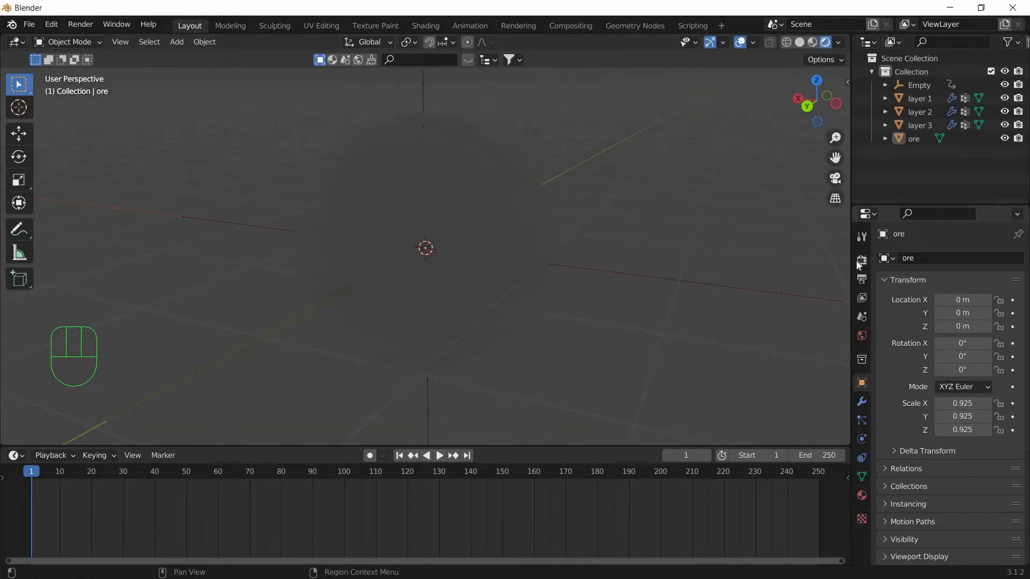
# - Enable Bloom in the render settings and reselect the layer 3 shell
pyautogui.click(861, 279)
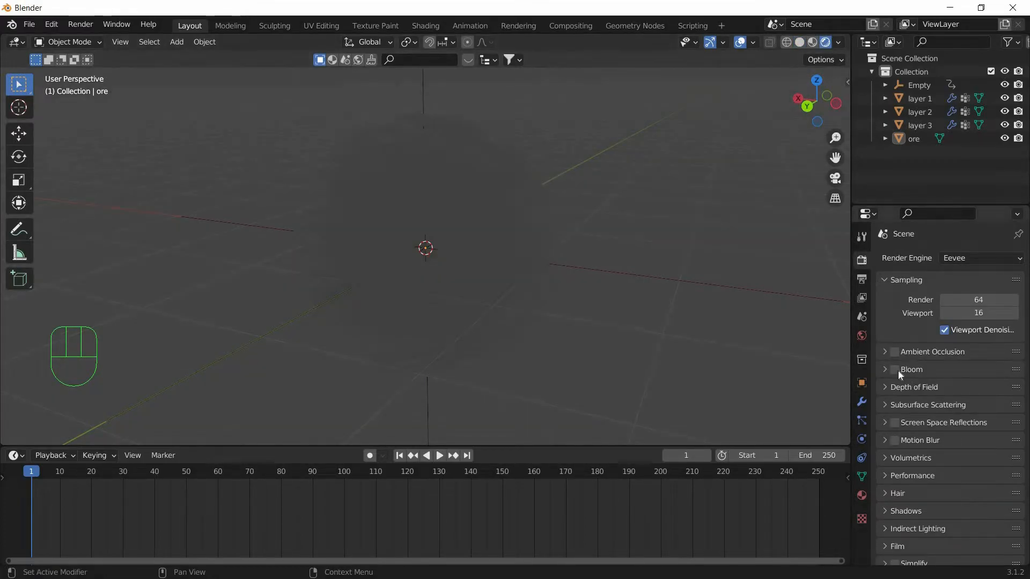
pyautogui.click(891, 369)
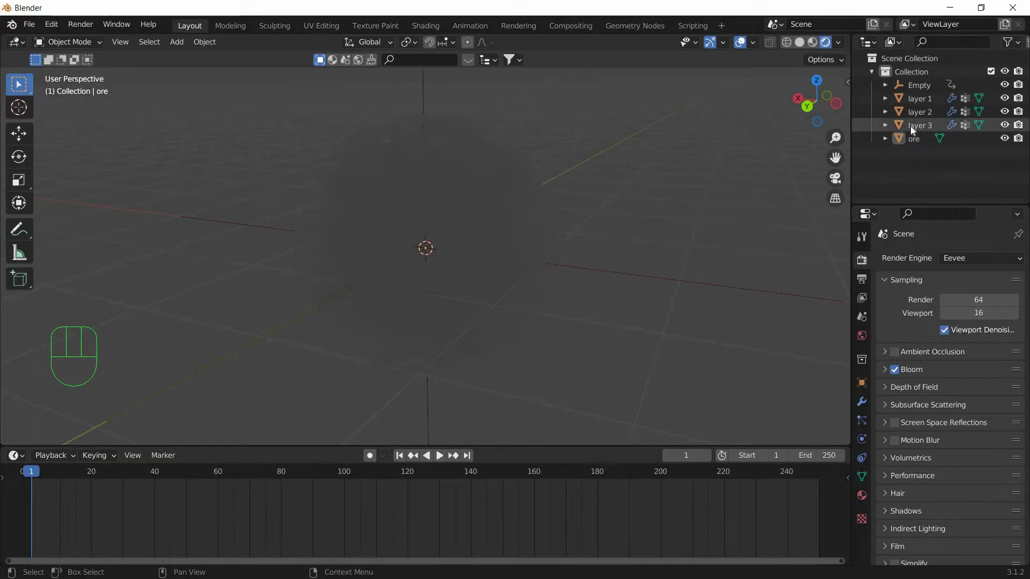
pyautogui.click(920, 125)
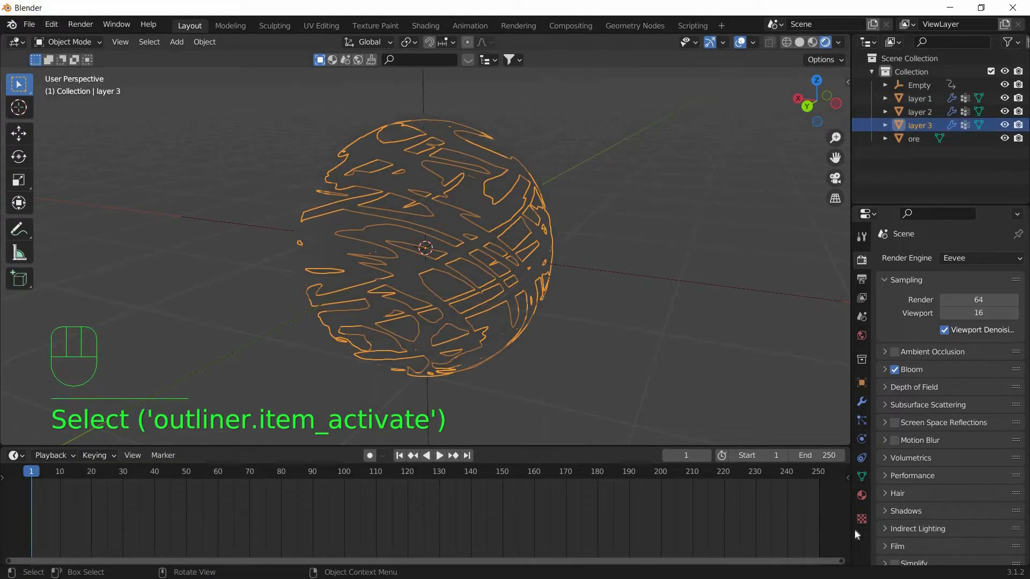
# - Give layer 3 a new blue Emission material with strength 20
pyautogui.click(861, 495)
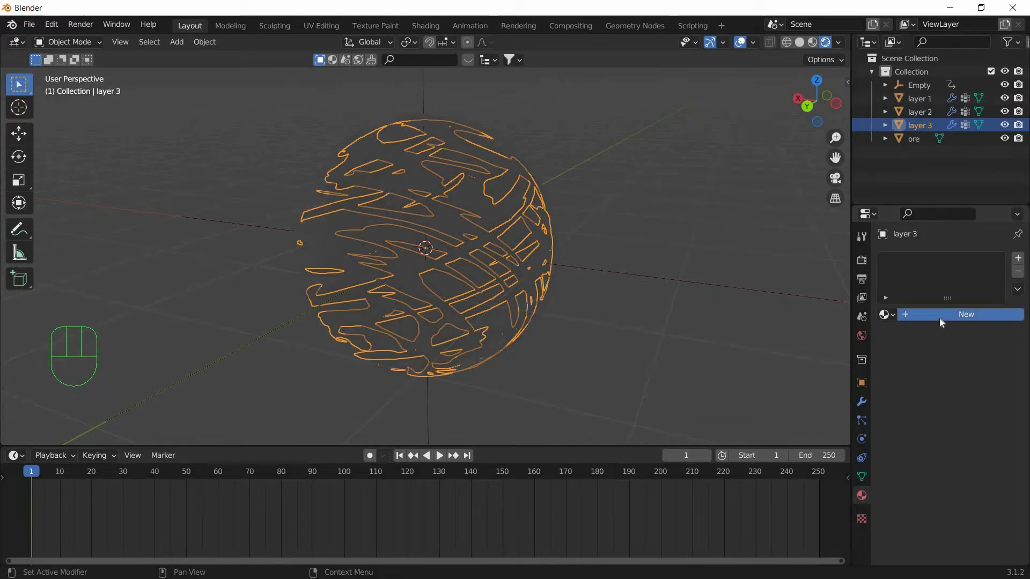
pyautogui.click(966, 314)
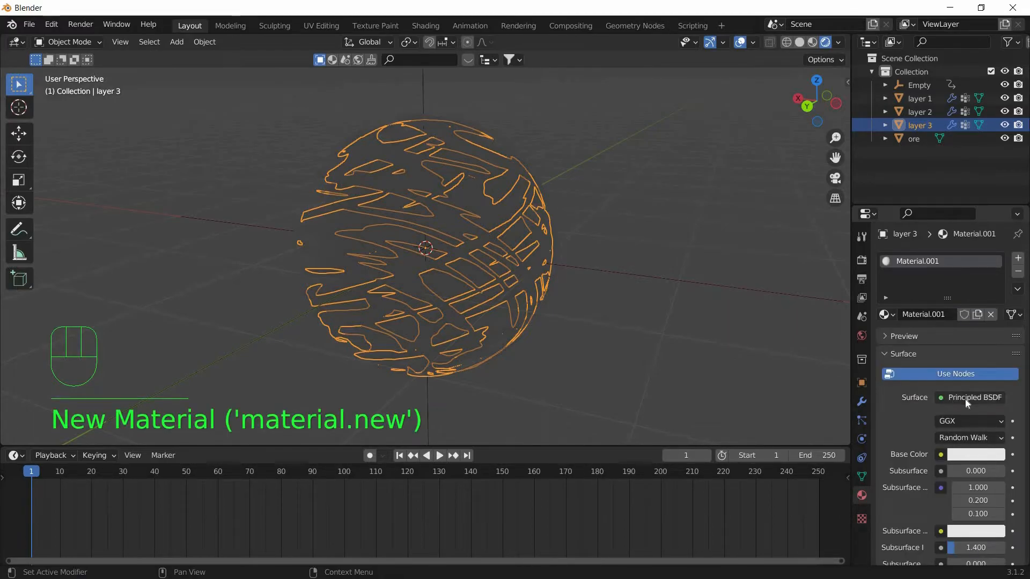
pyautogui.click(969, 398)
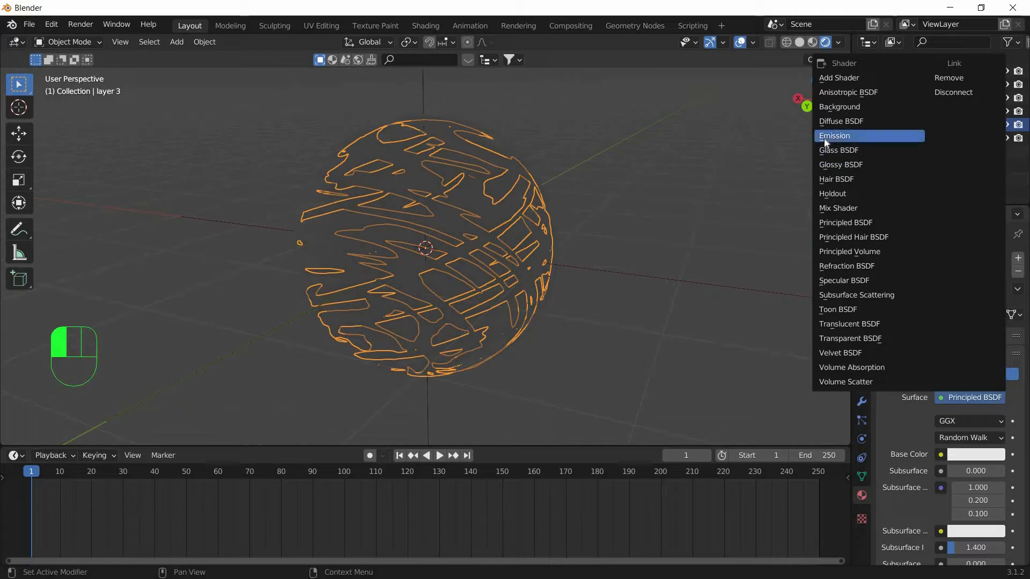
pyautogui.click(835, 135)
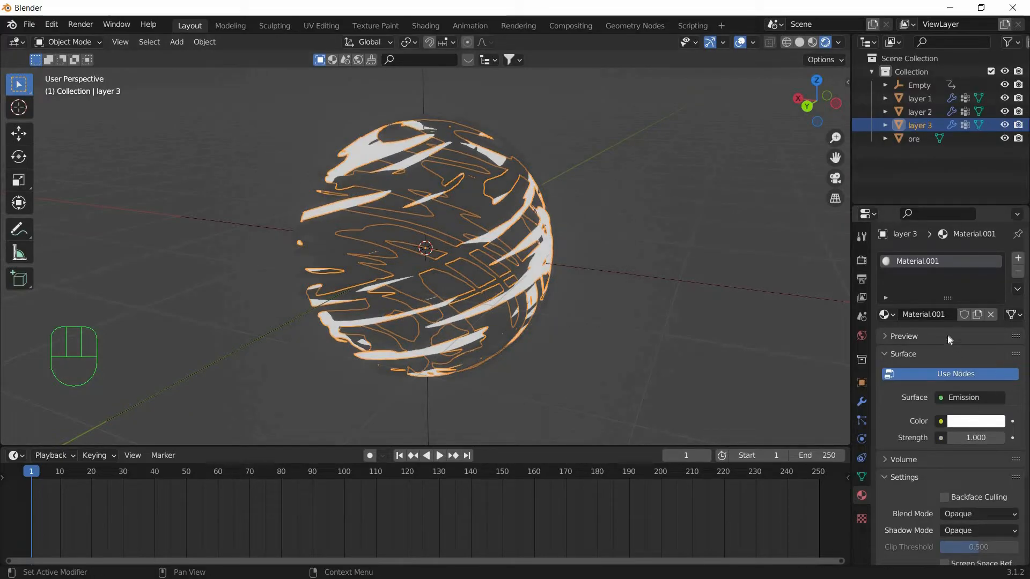
pyautogui.click(975, 421)
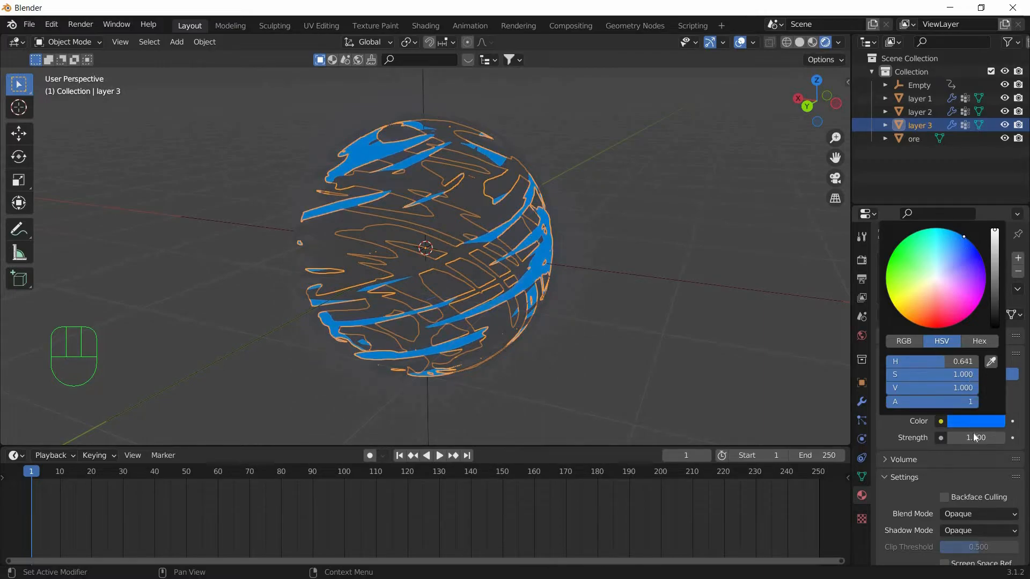
pyautogui.click(976, 438)
pyautogui.write('20.000')
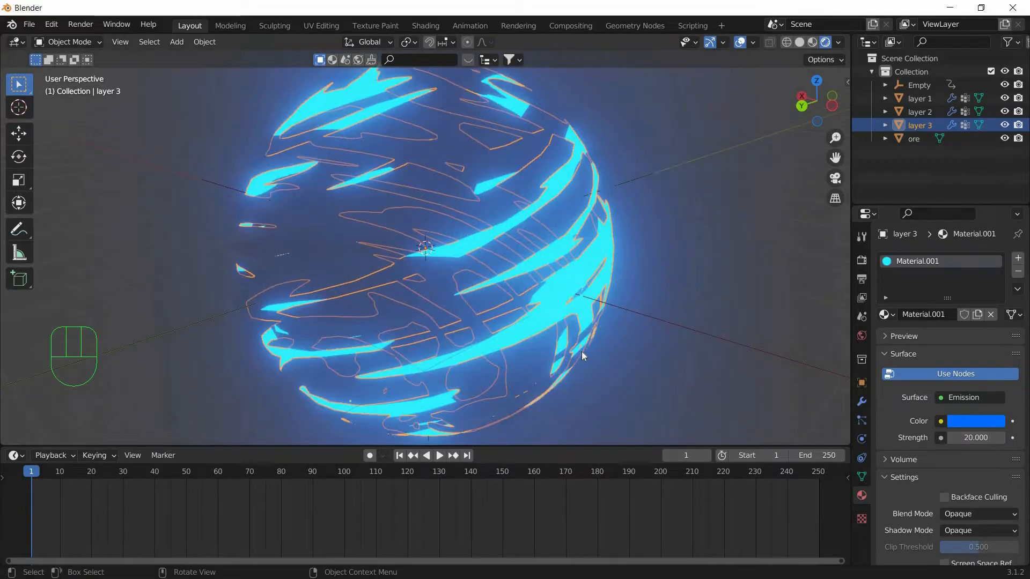
pyautogui.moveTo(581, 355); pyautogui.dragTo(426, 263)
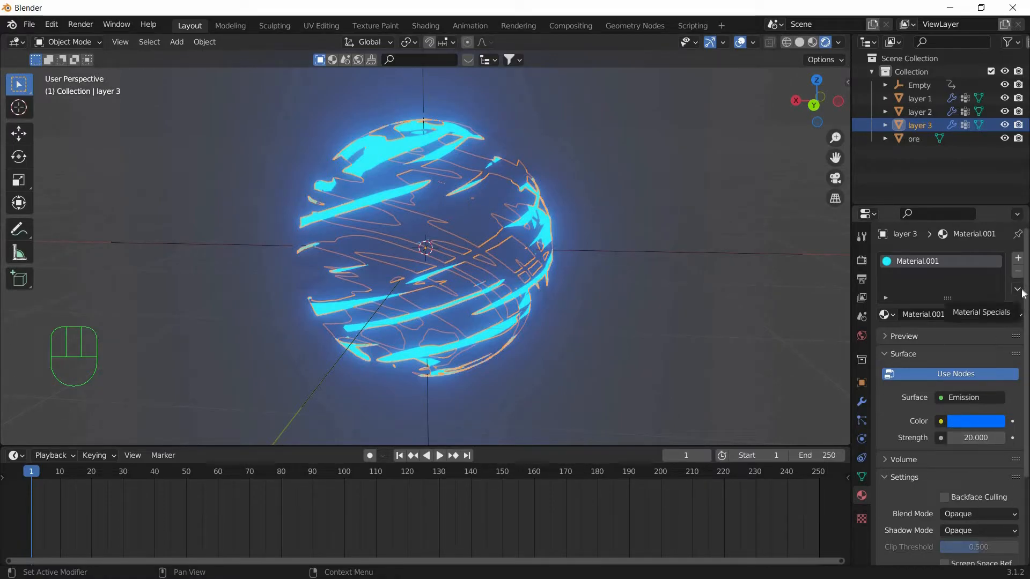
# - Copy layer 3's blue emission material and paste it onto layer 1 and the ore core
pyautogui.click(1018, 289)
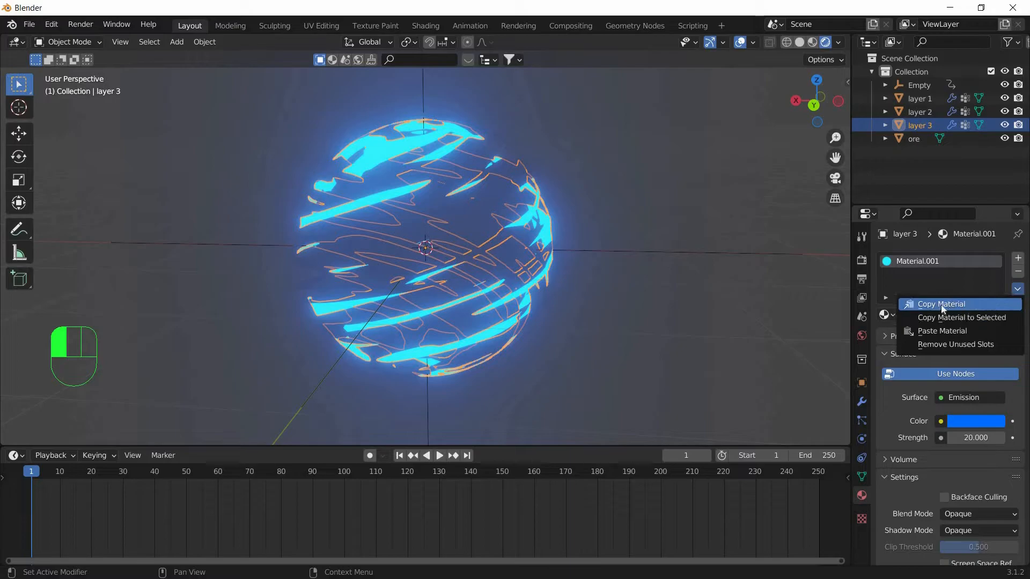
pyautogui.click(940, 304)
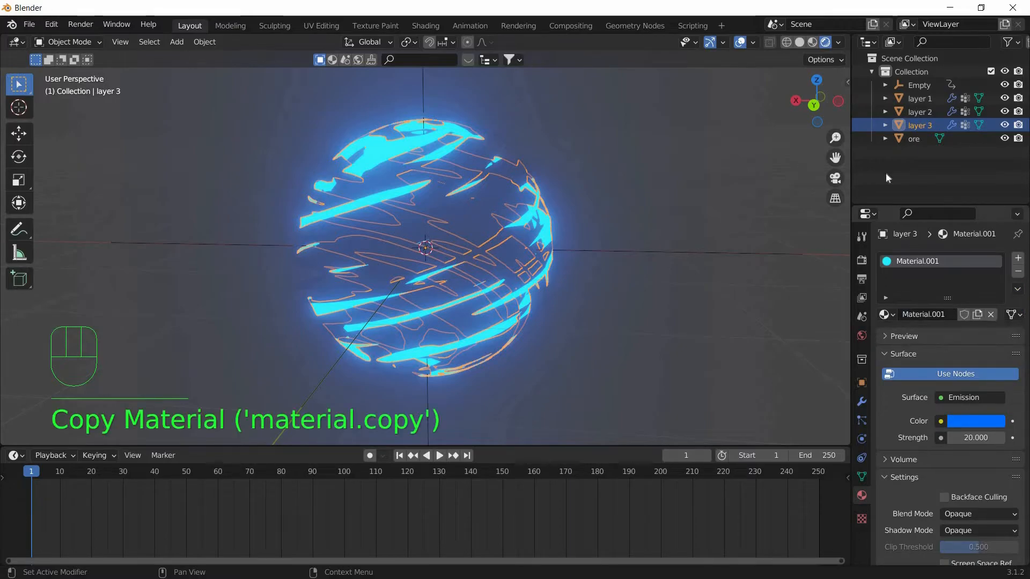
pyautogui.moveTo(919, 98)
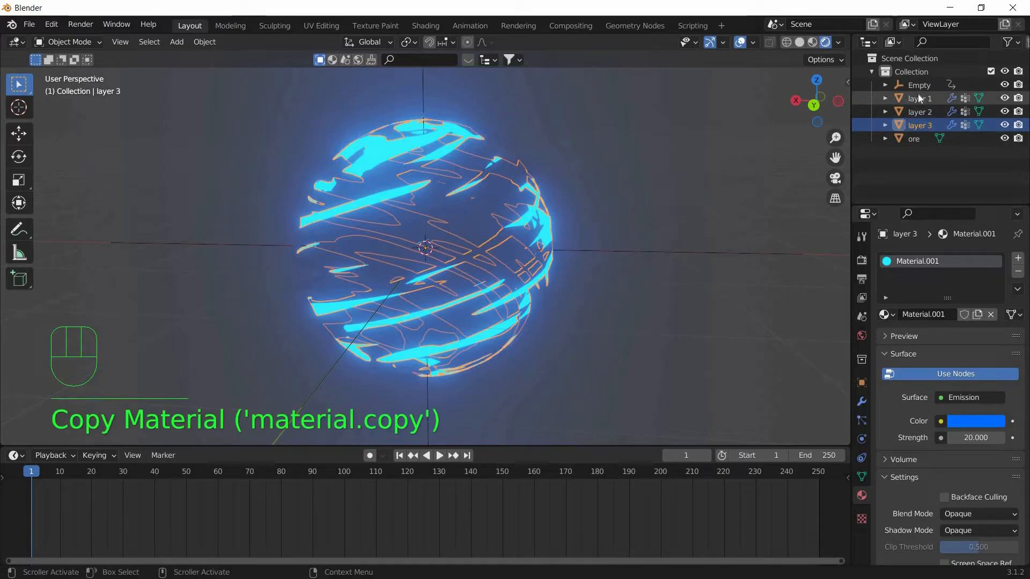
pyautogui.click(917, 98)
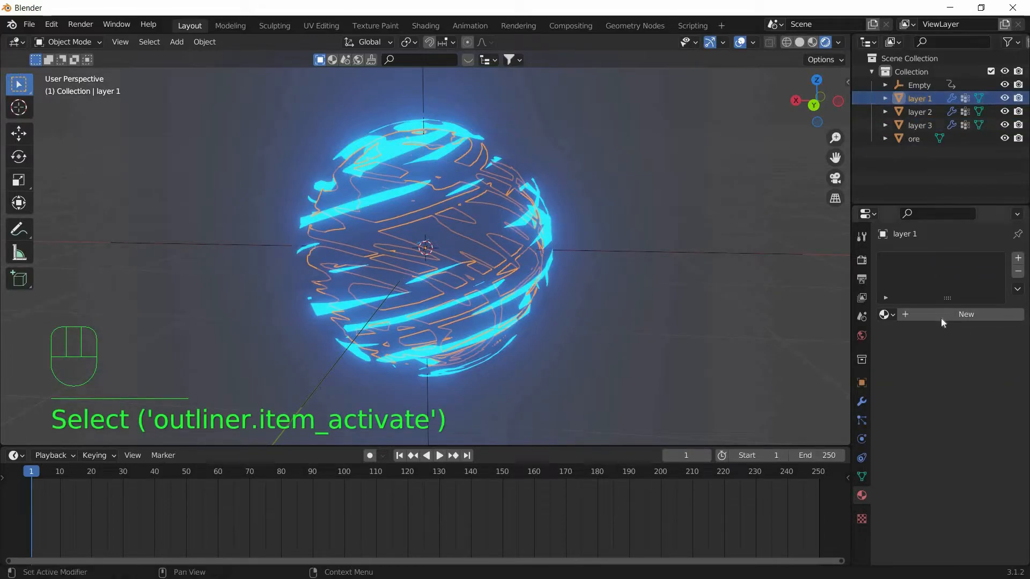
pyautogui.click(966, 314)
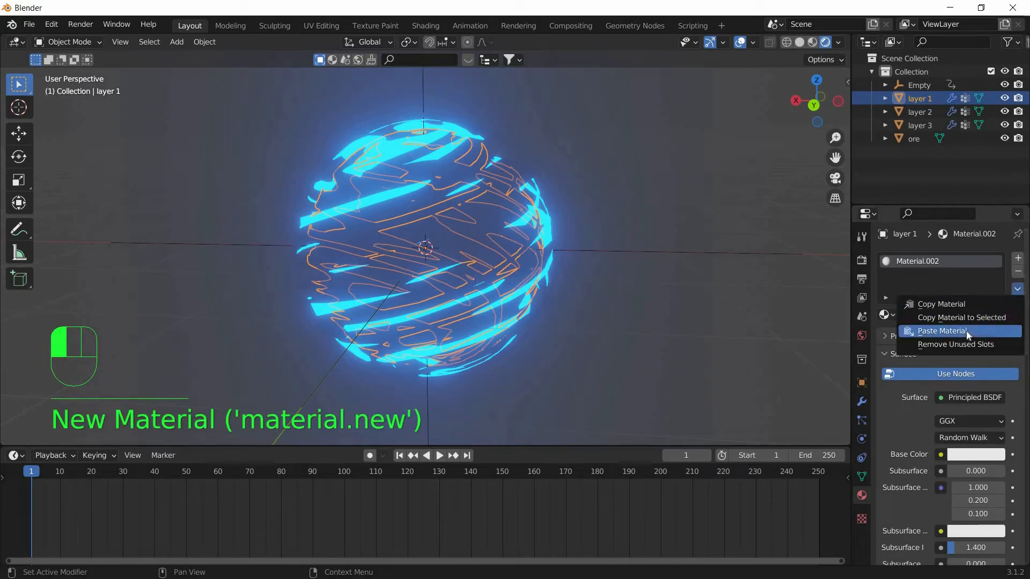
pyautogui.click(942, 331)
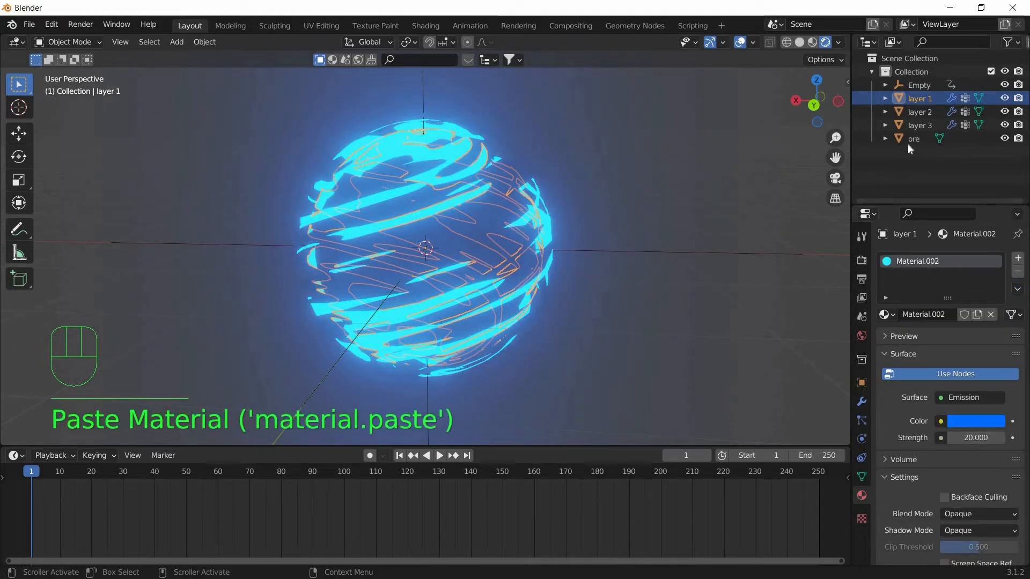
pyautogui.click(913, 138)
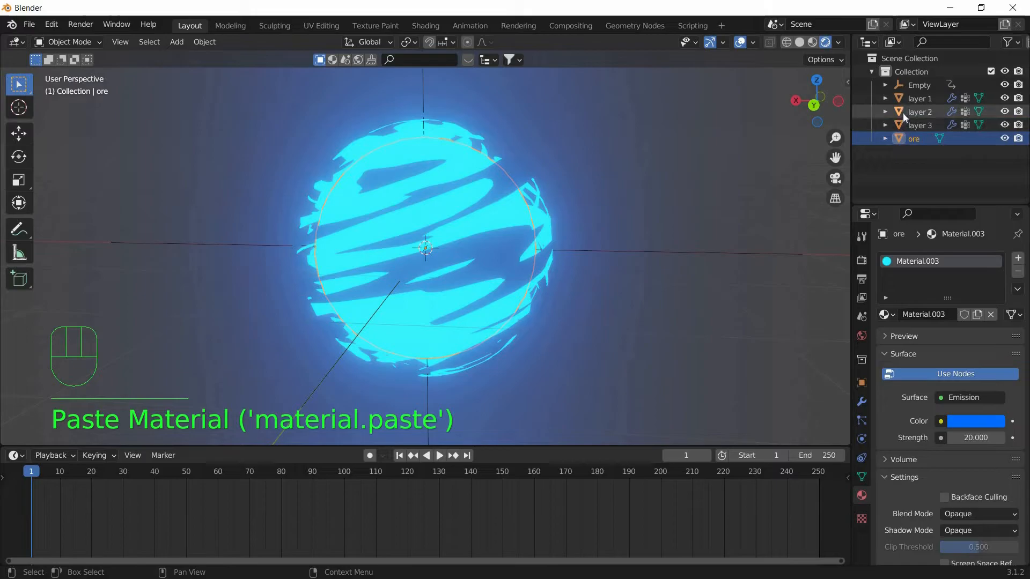
pyautogui.click(920, 112)
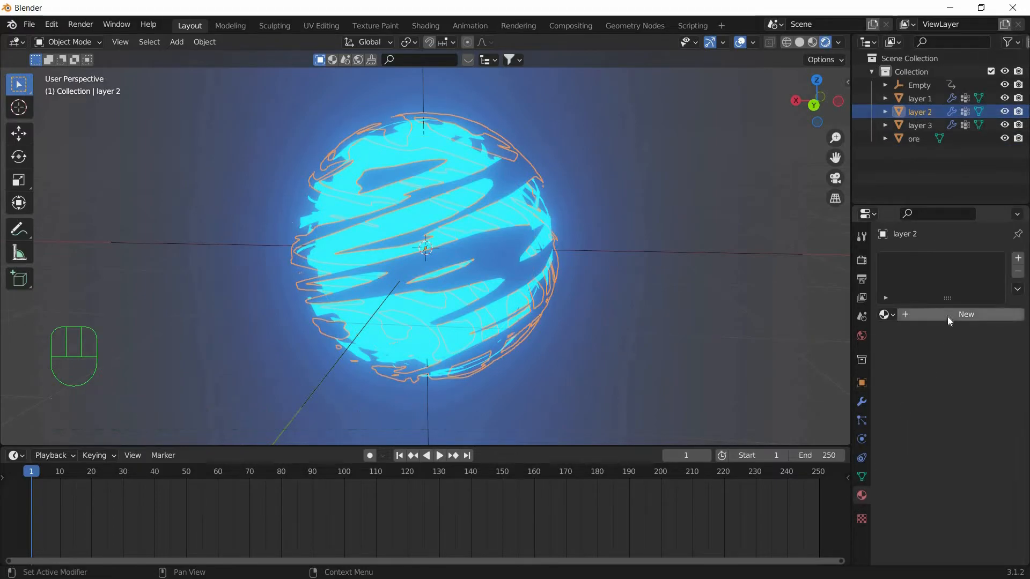
# - Give layer 2 a new material with a blue Glossy BSDF surface
pyautogui.click(965, 315)
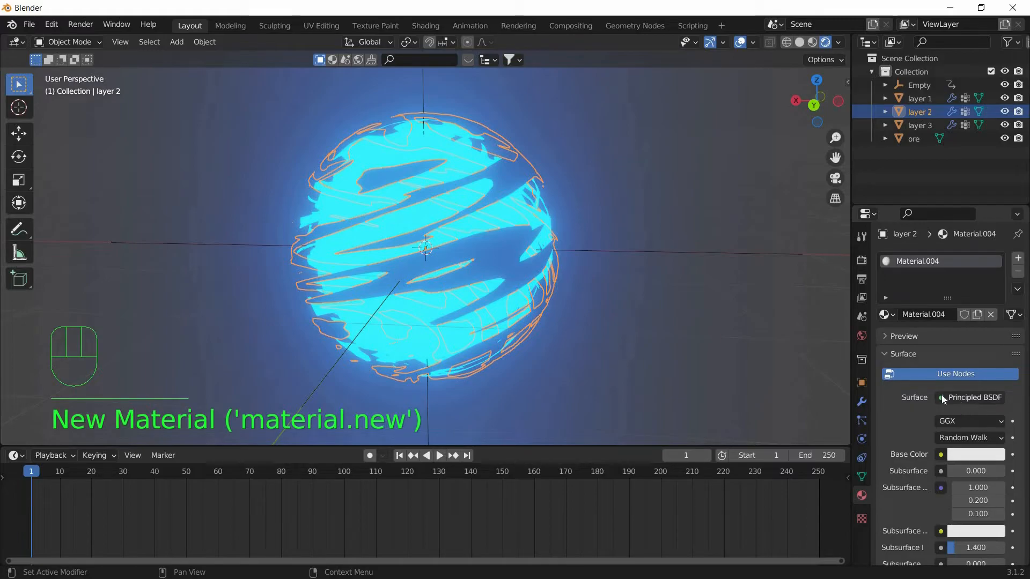
pyautogui.click(976, 398)
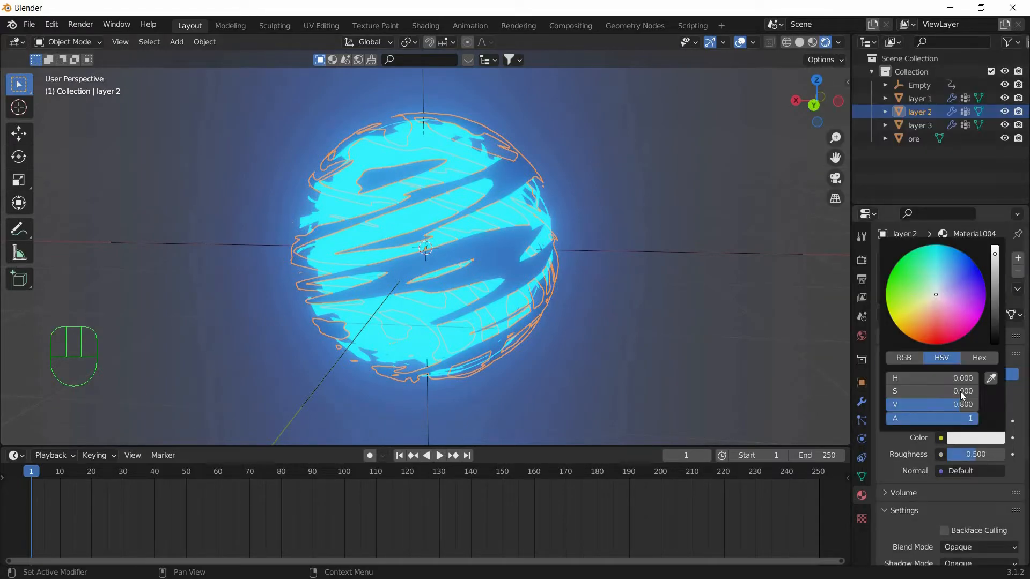
pyautogui.click(963, 263)
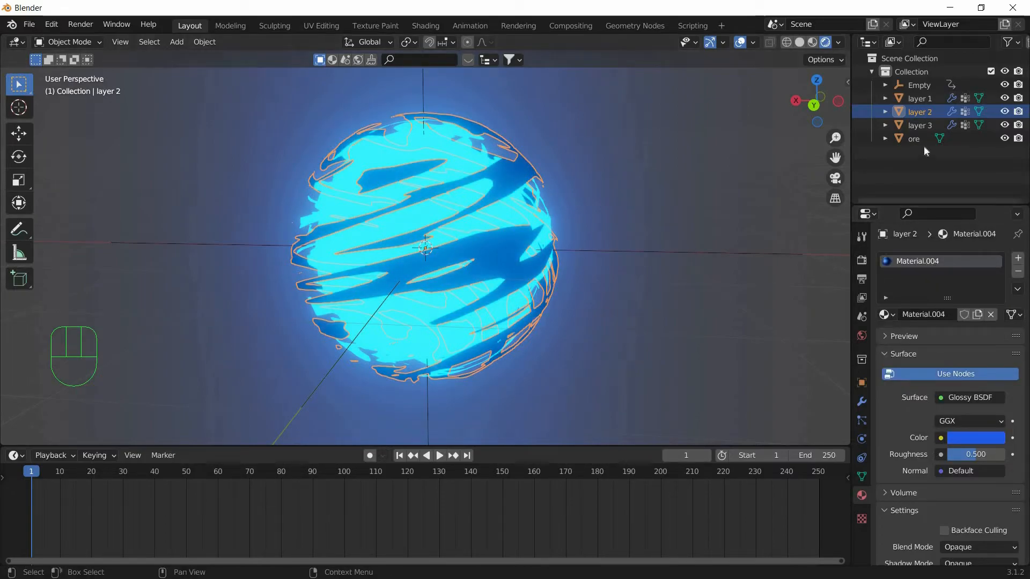
pyautogui.click(913, 139)
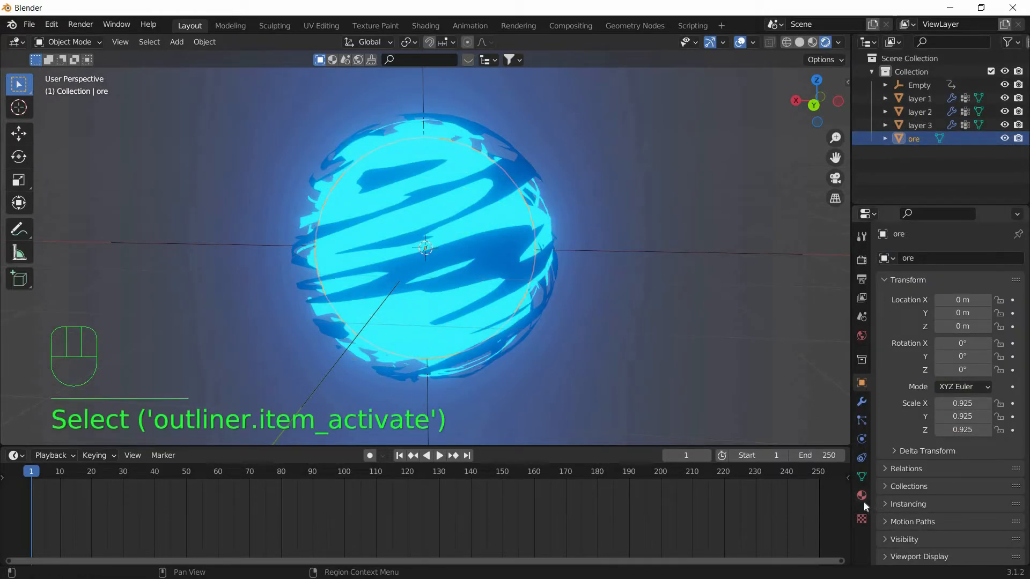
# - Lower the ore core's emission strength to 10 and play the animation
pyautogui.click(861, 495)
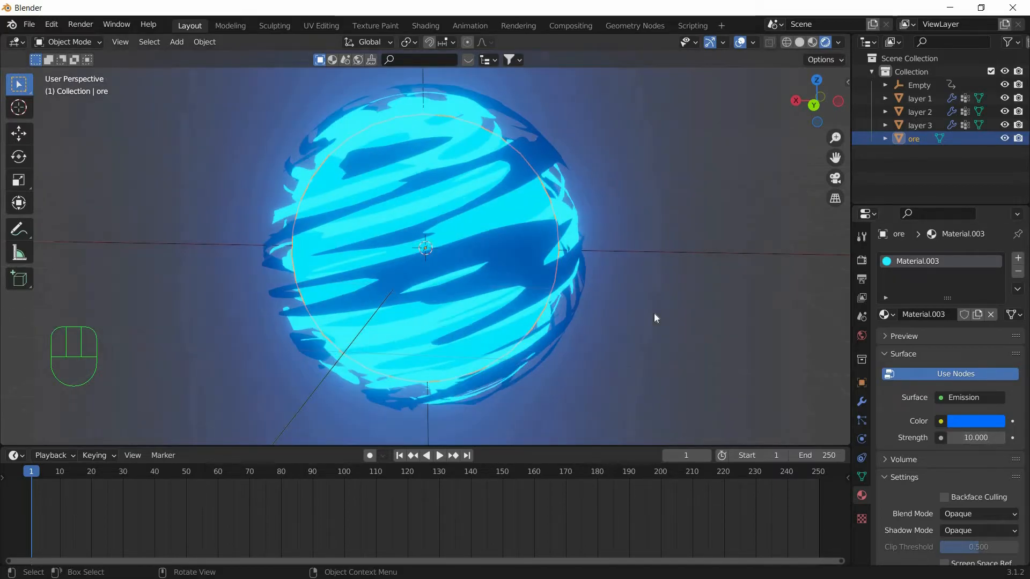
pyautogui.press('Space')
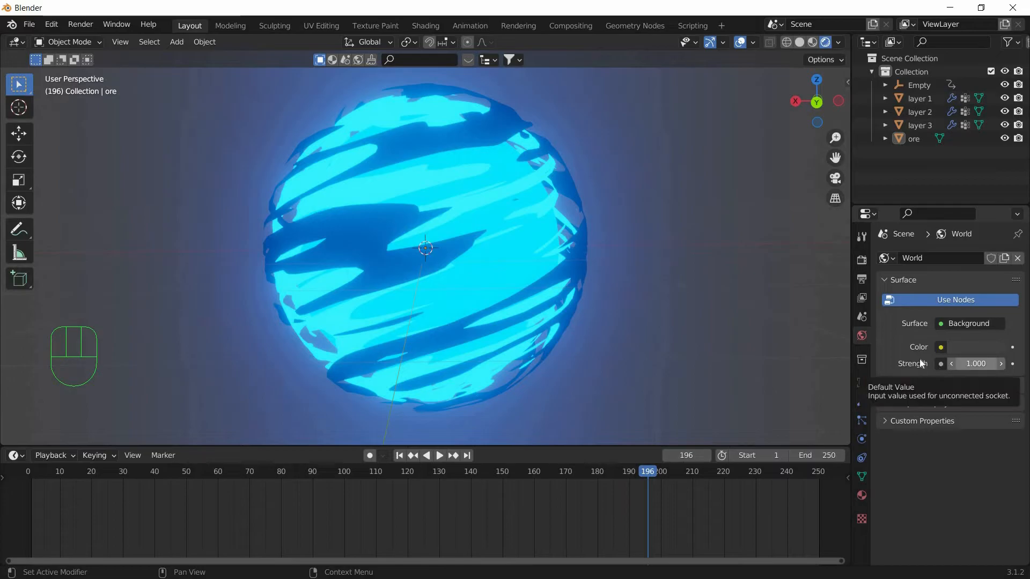
# - Set the world Background strength to 0 and preview the animation playback
pyautogui.doubleClick(976, 364)
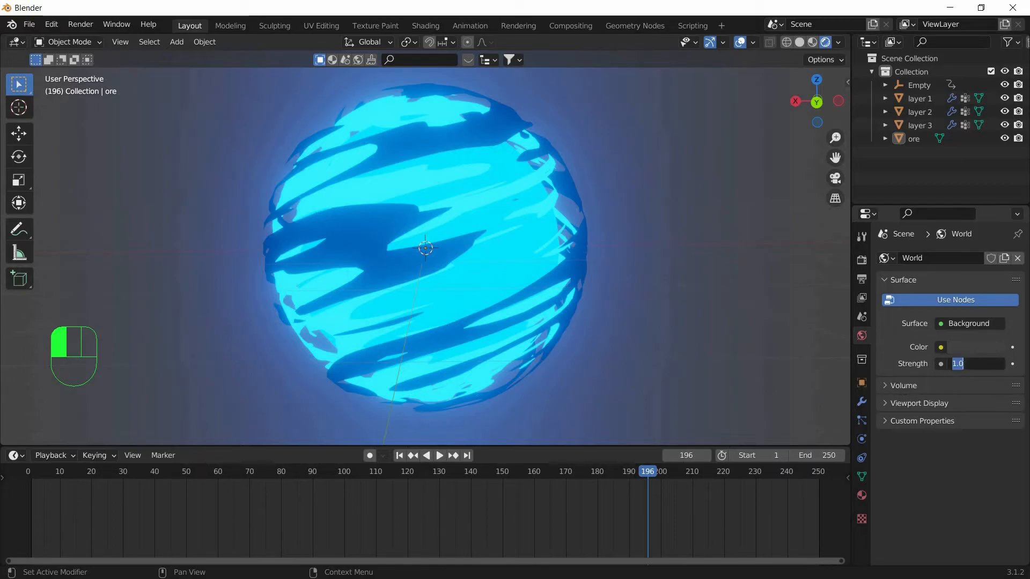
pyautogui.write('0.000')
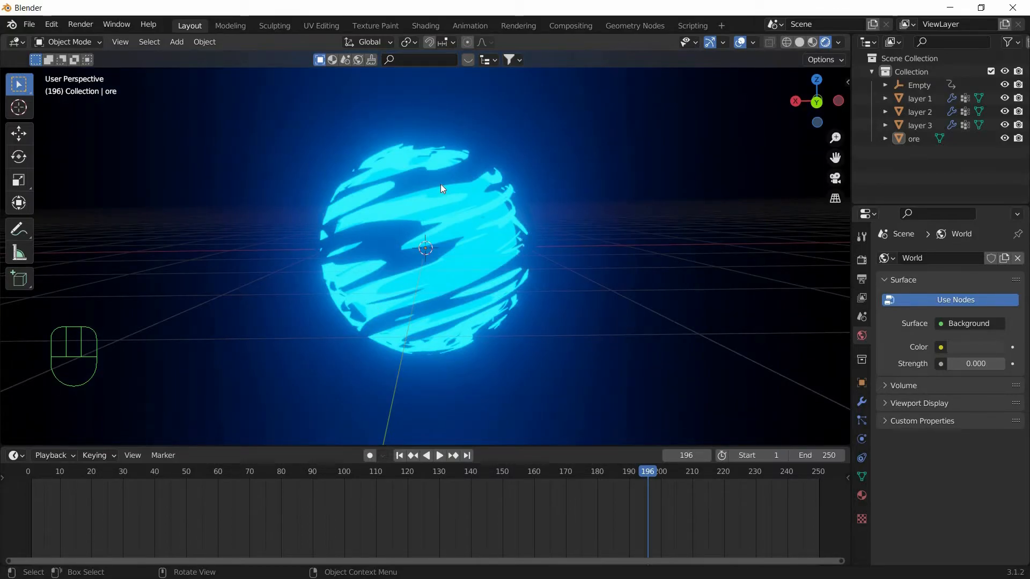
pyautogui.press('space')
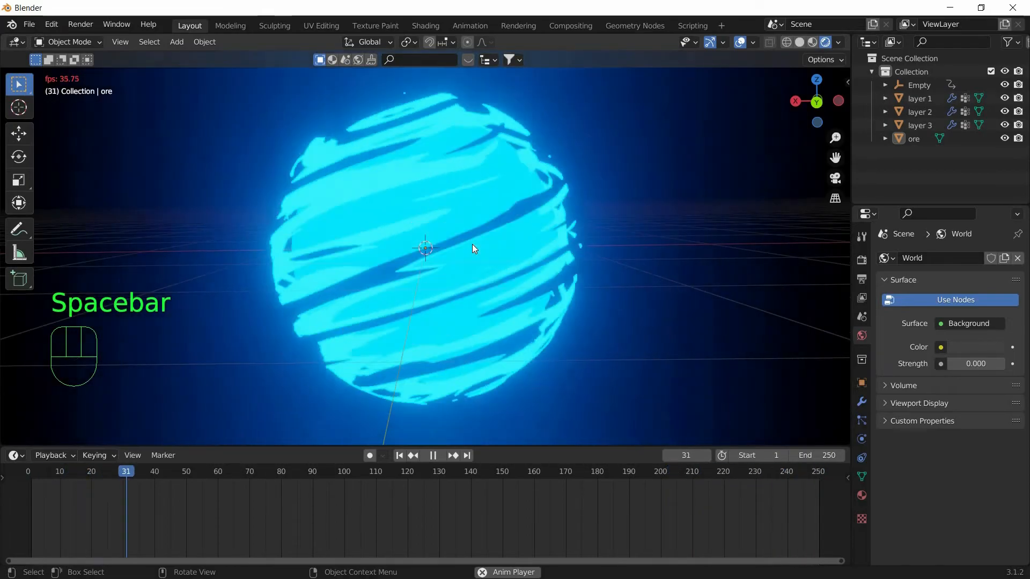
pyautogui.press('Space')
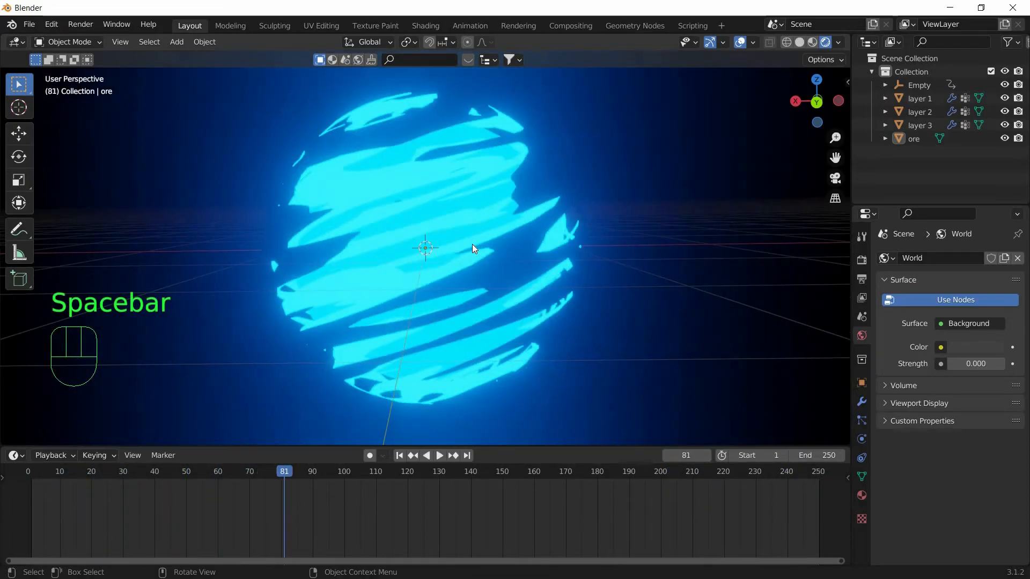
pyautogui.press('Space')
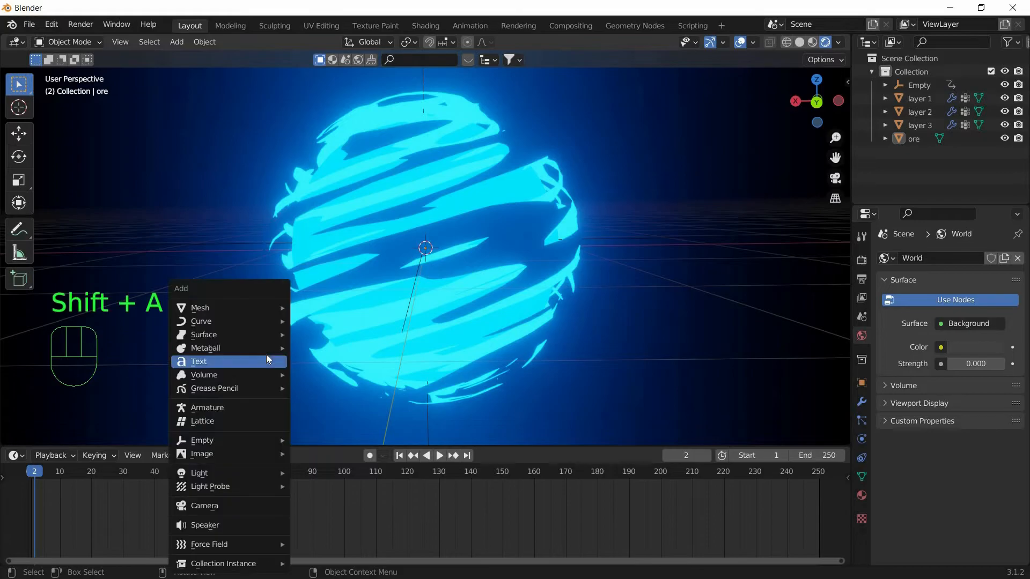
# - Add a Camera and align it to the current view framing the sphere
pyautogui.click(204, 505)
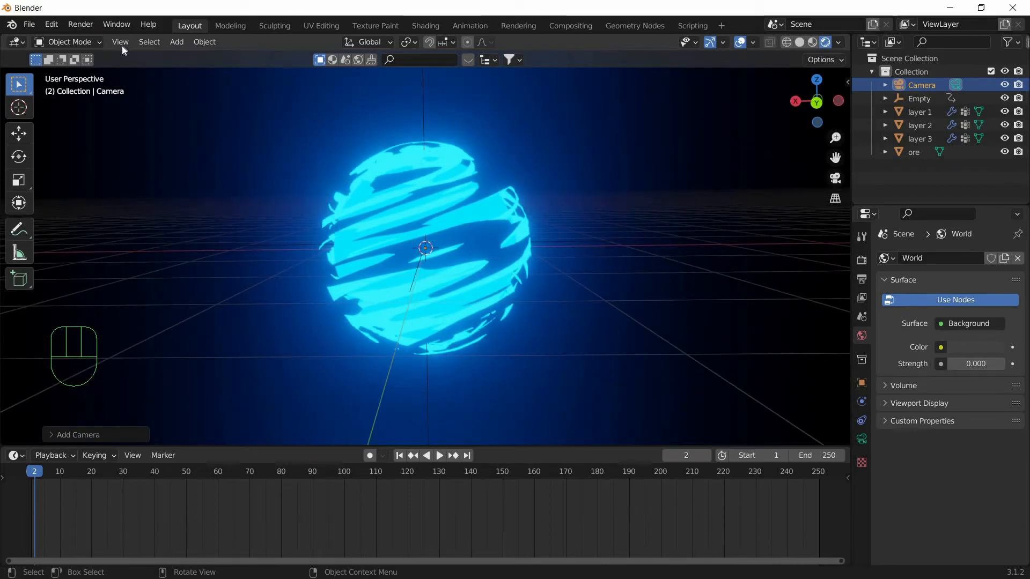
pyautogui.click(120, 42)
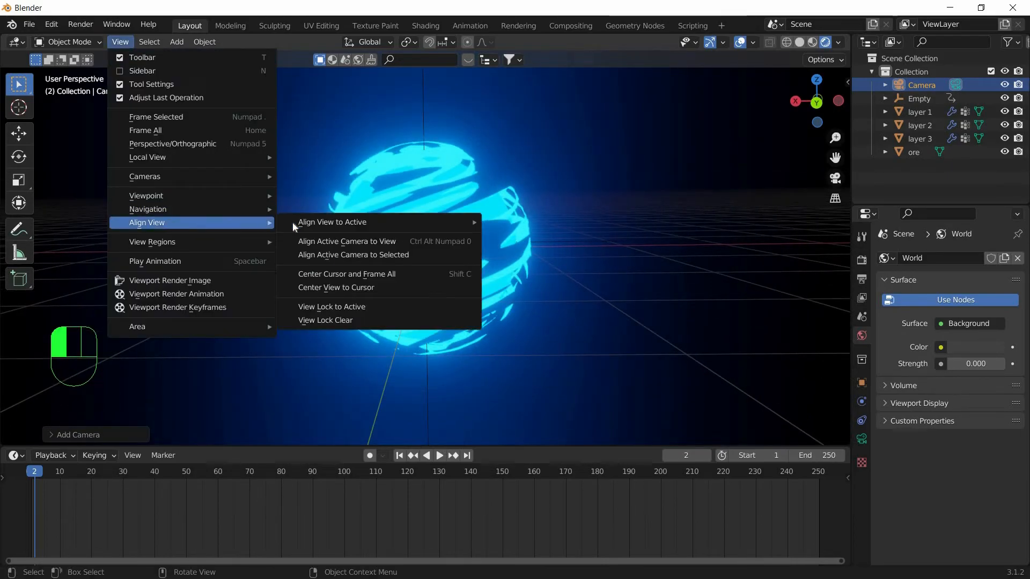
pyautogui.click(346, 242)
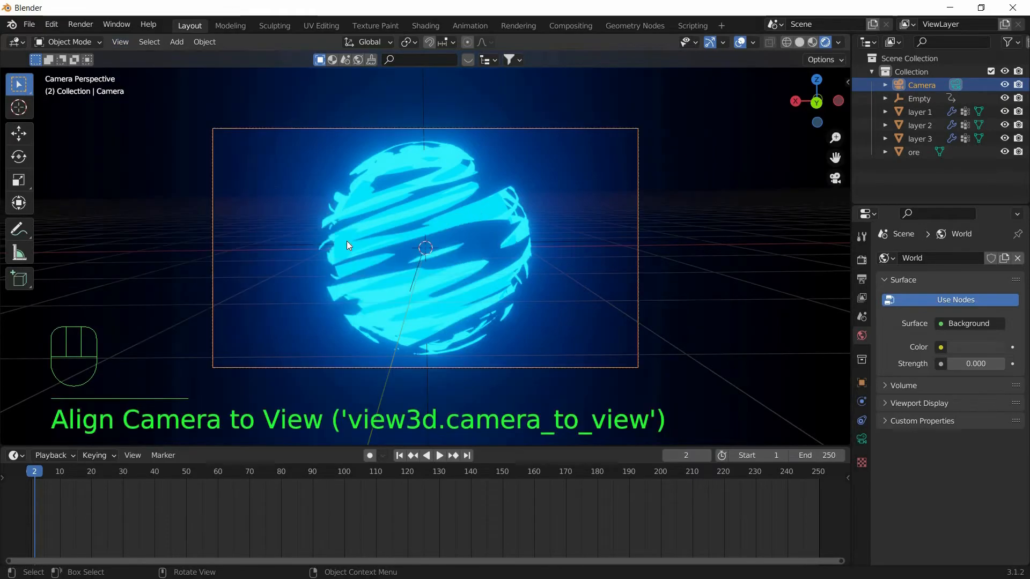
pyautogui.moveTo(377, 252)
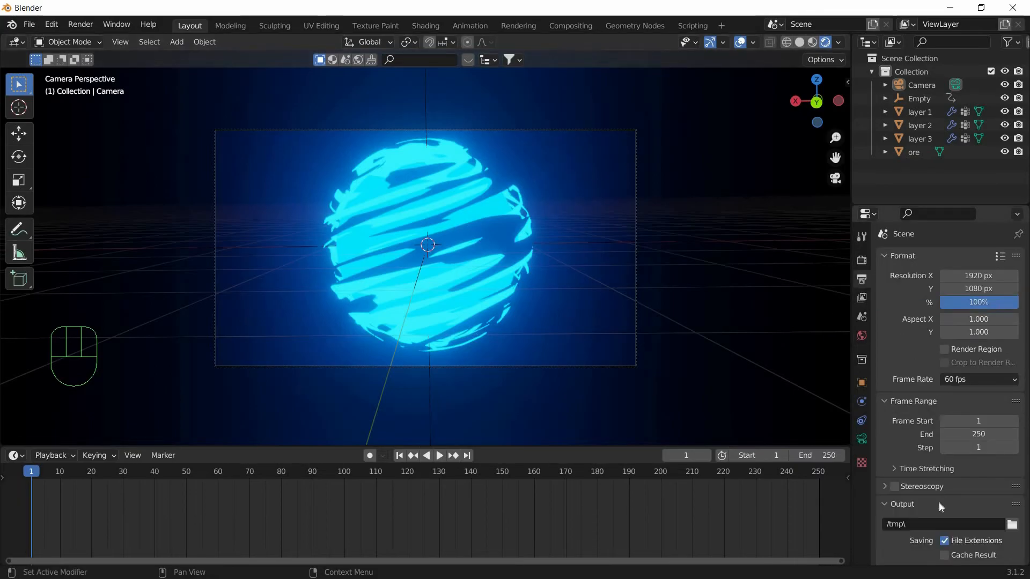
# - Set output to FFmpeg Video in an MPEG-4 container, saving to Desktop\ds
pyautogui.click(977, 464)
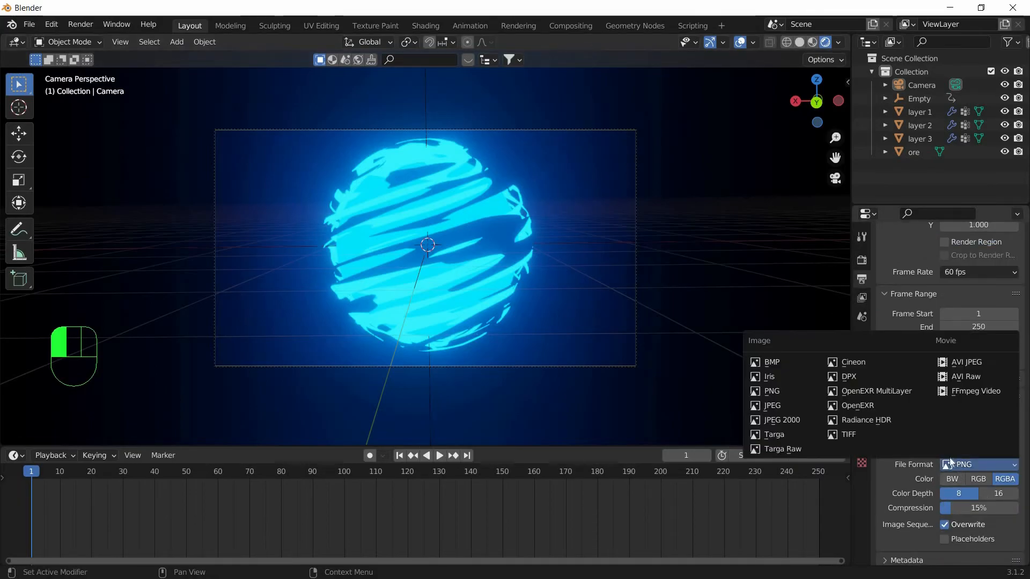
pyautogui.click(974, 391)
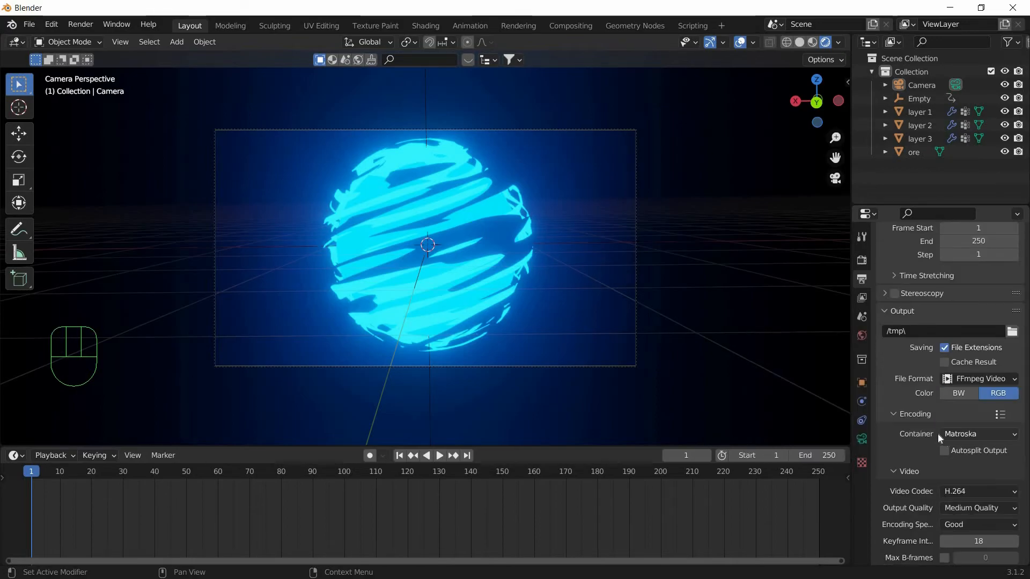
pyautogui.click(978, 434)
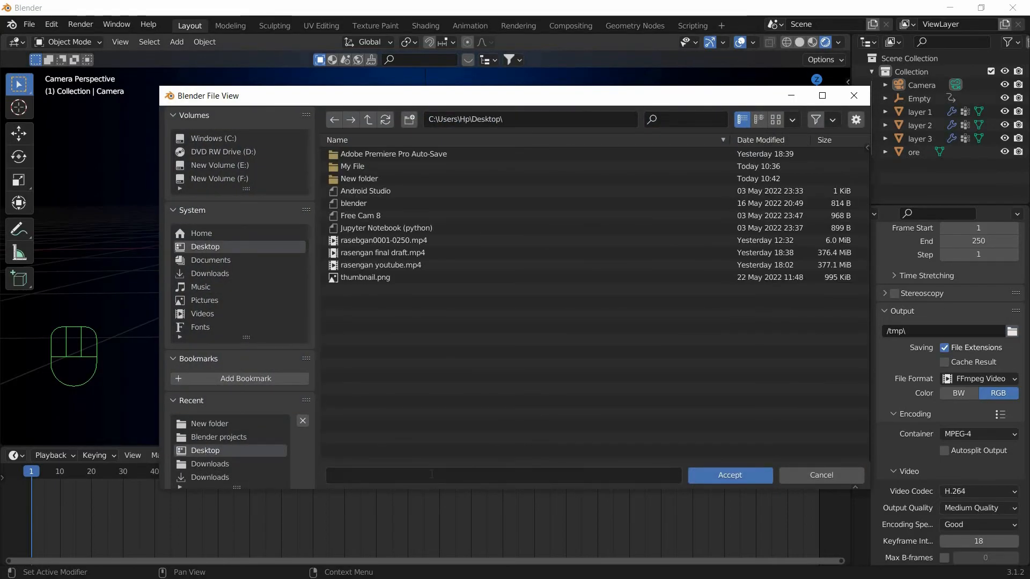
pyautogui.write('ds')
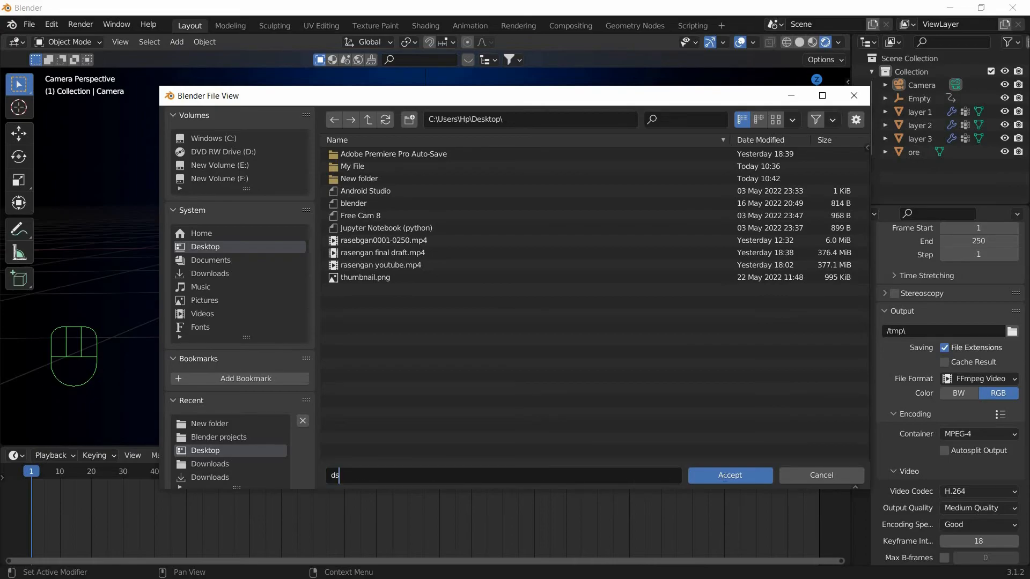
pyautogui.click(729, 475)
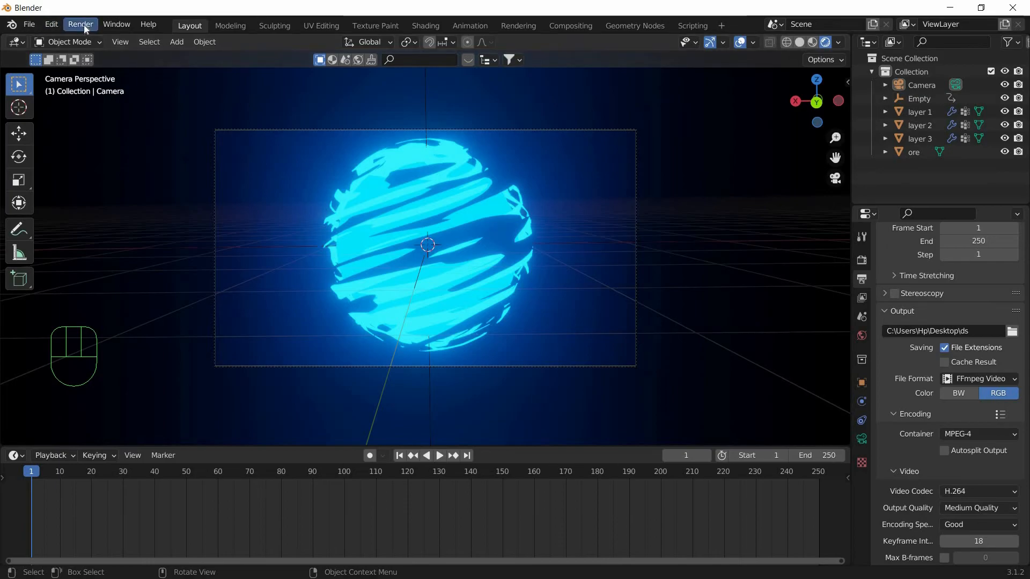
# - Start rendering the full animation from the Render menu
pyautogui.click(80, 24)
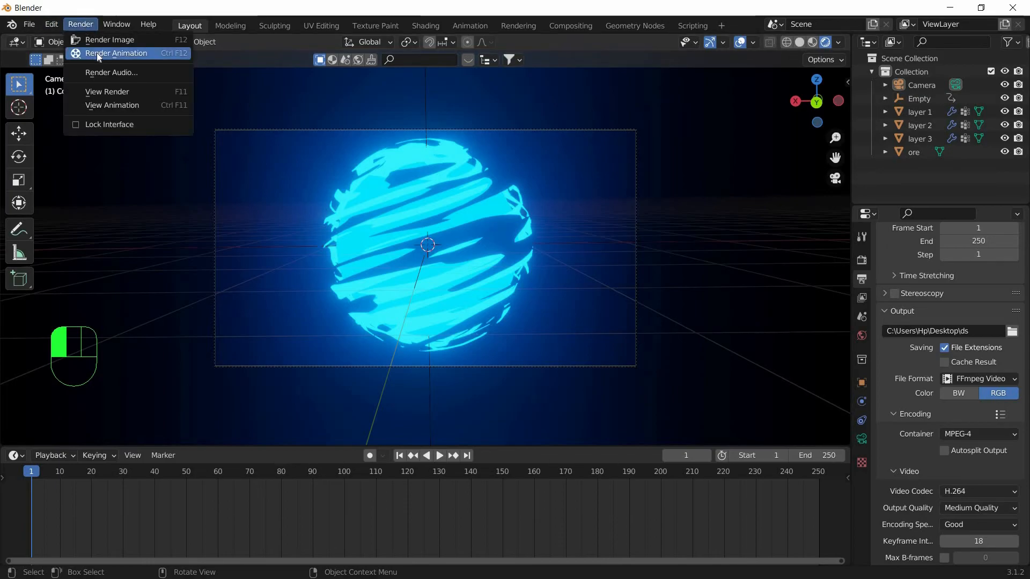
pyautogui.click(117, 53)
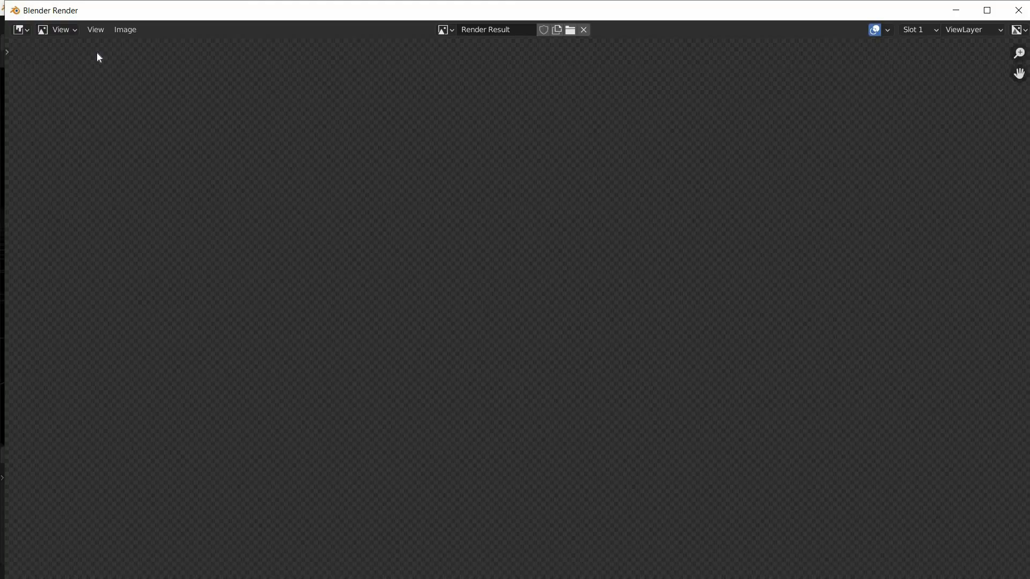